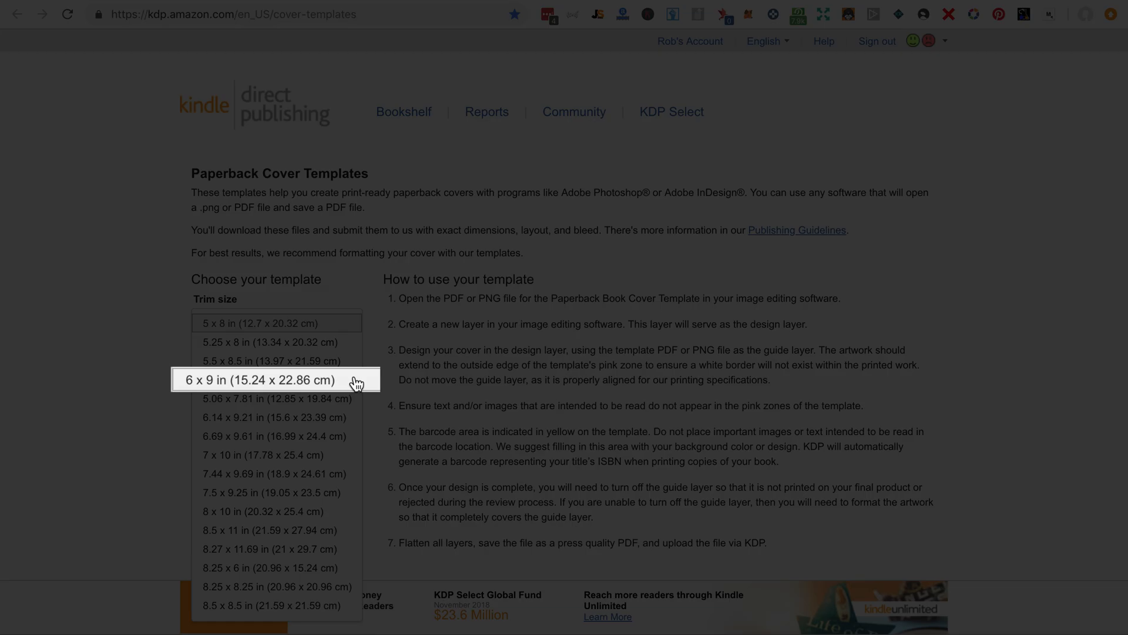
Download the KDP cover template for a 6 x 9 in, 100-page, white-paper book
click(256, 379)
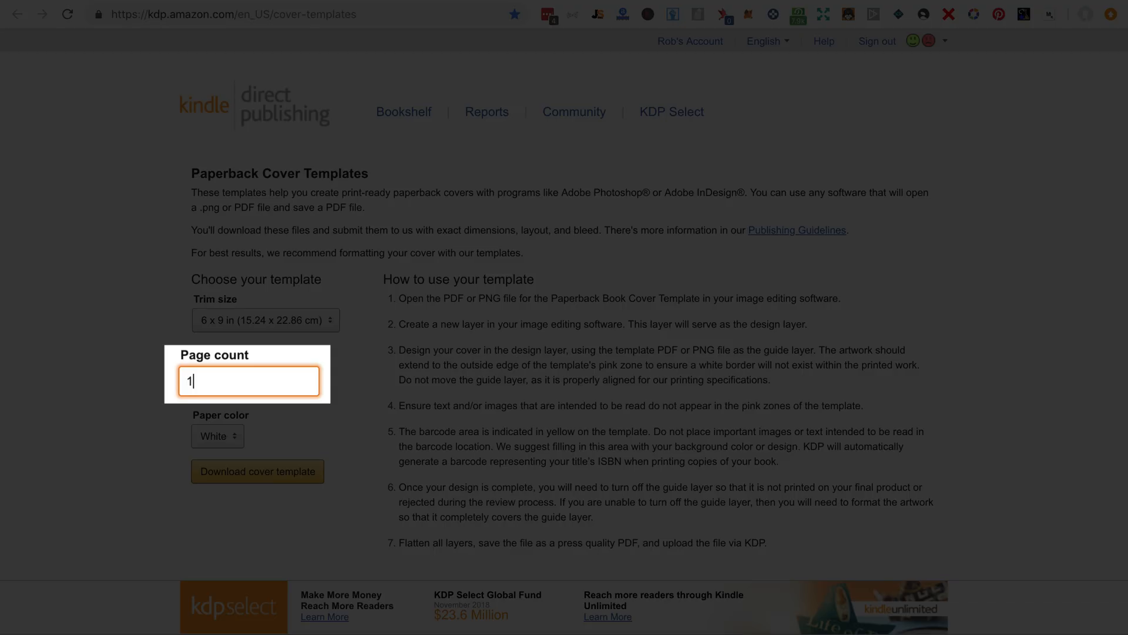
text(00)
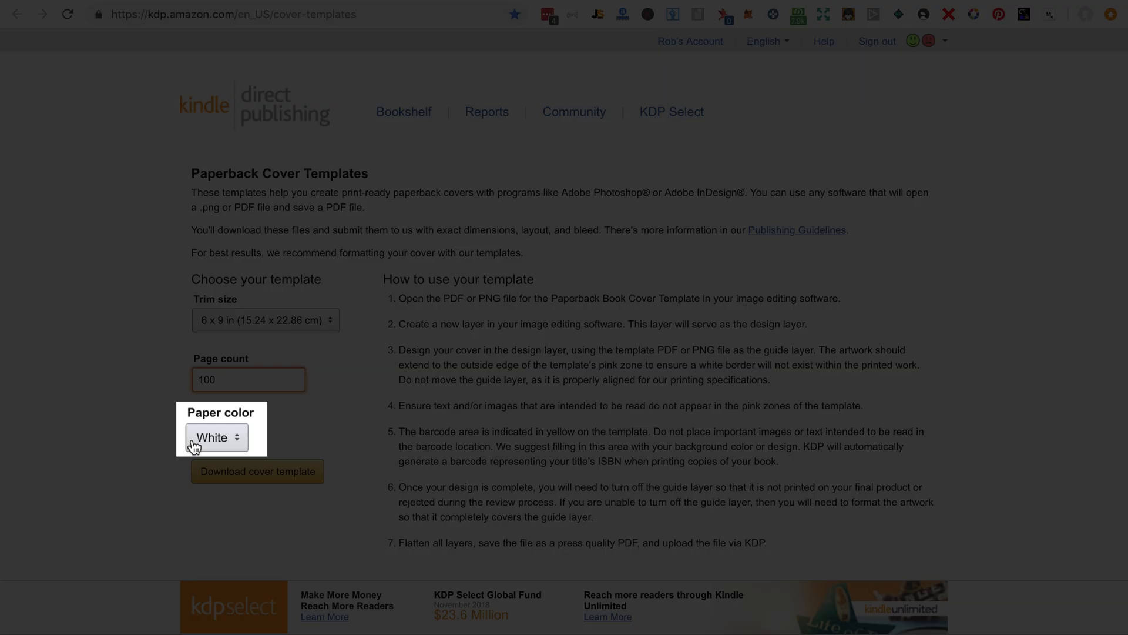
click(217, 436)
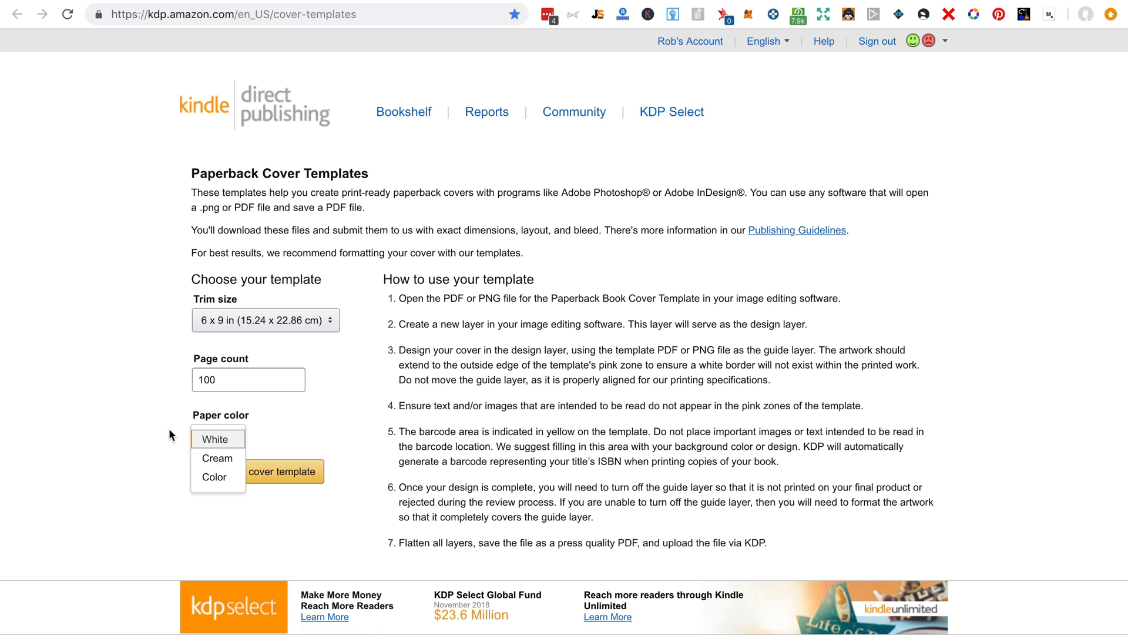
click(214, 439)
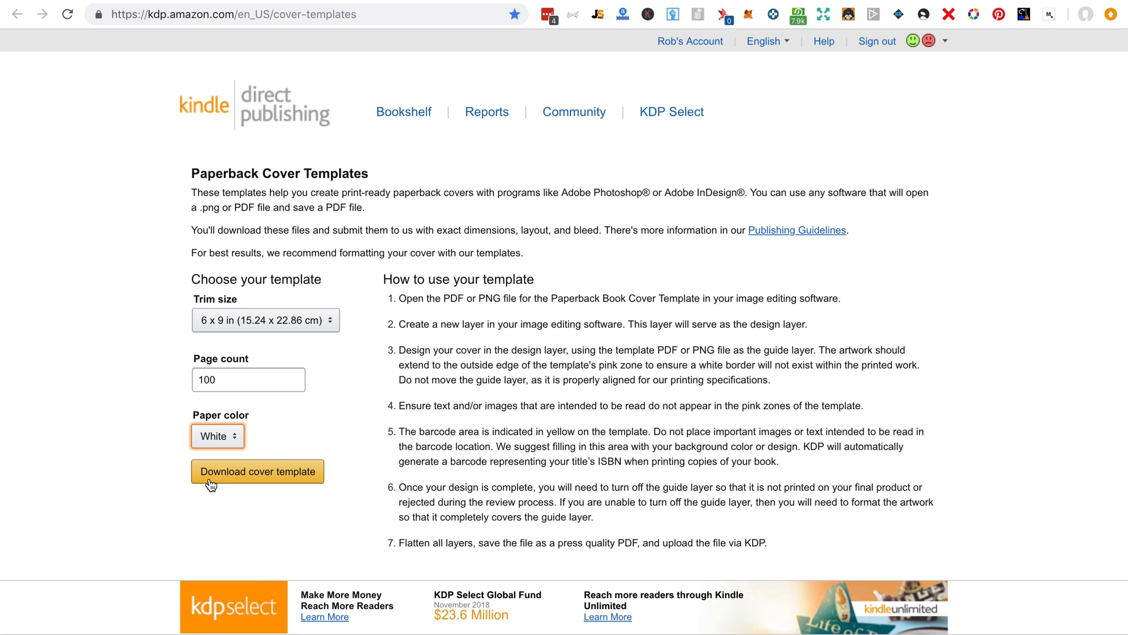
click(257, 472)
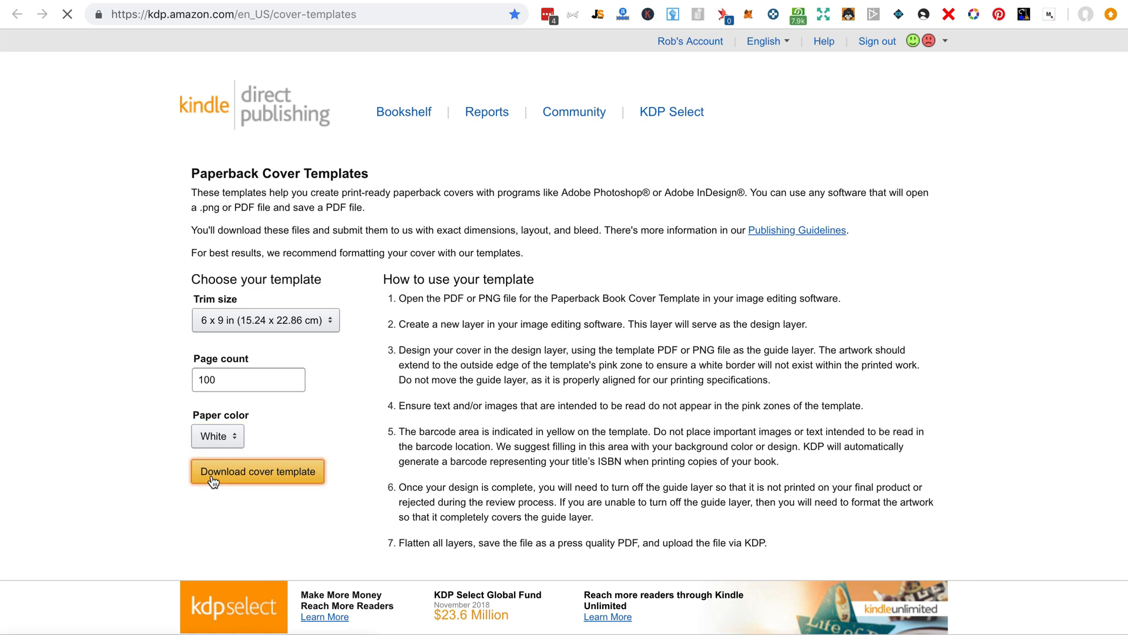
click(257, 471)
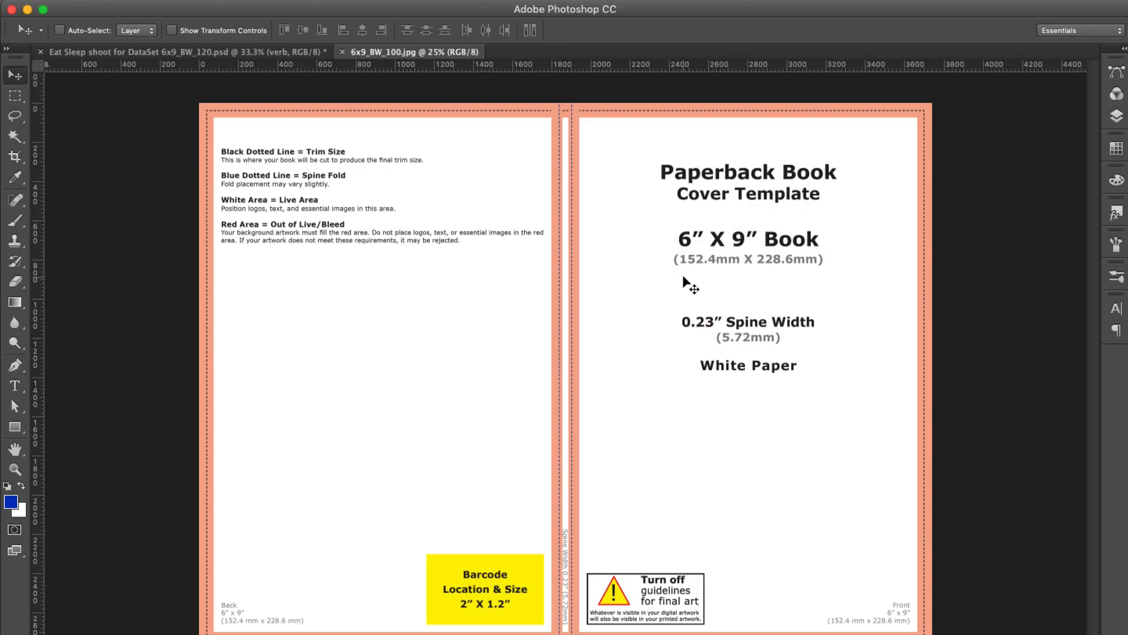
mouse_move(689, 257)
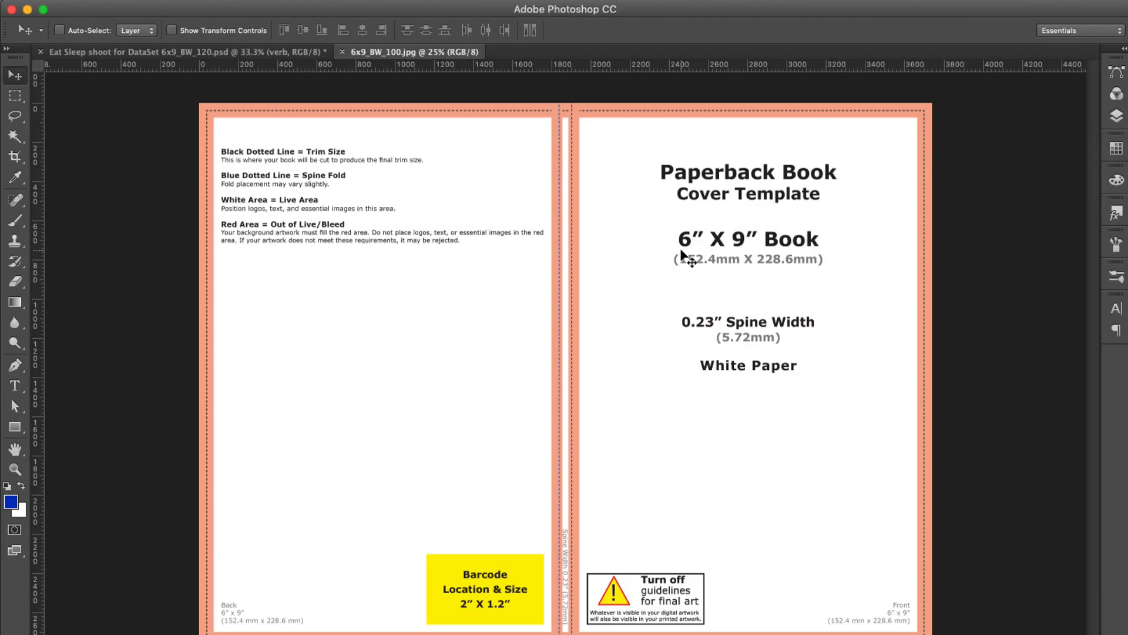
mouse_move(474, 313)
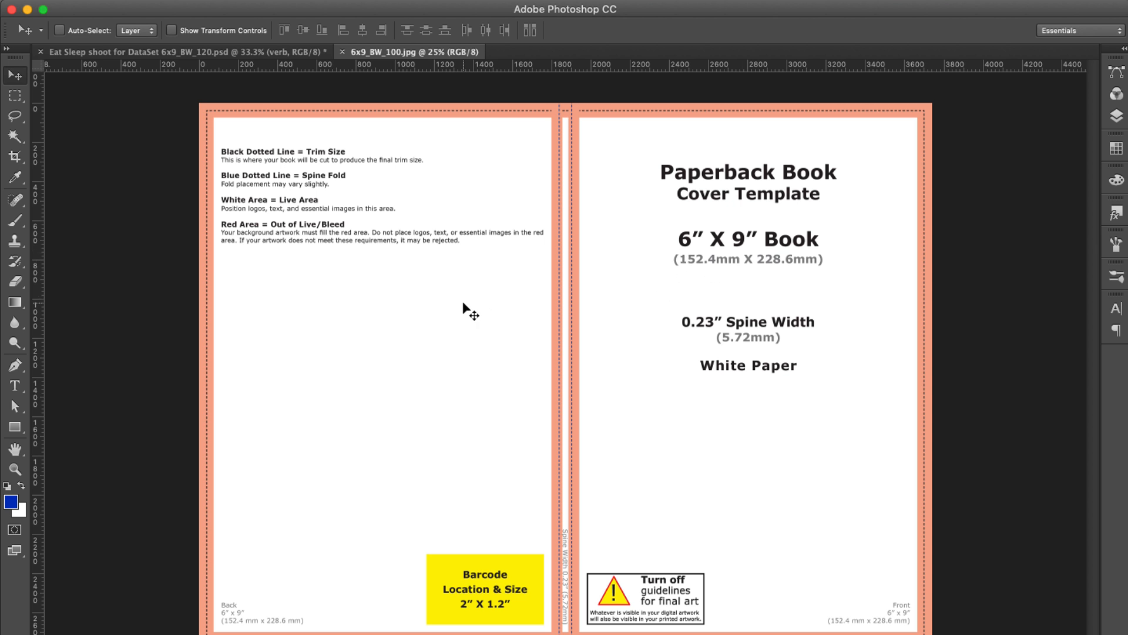
mouse_move(834, 397)
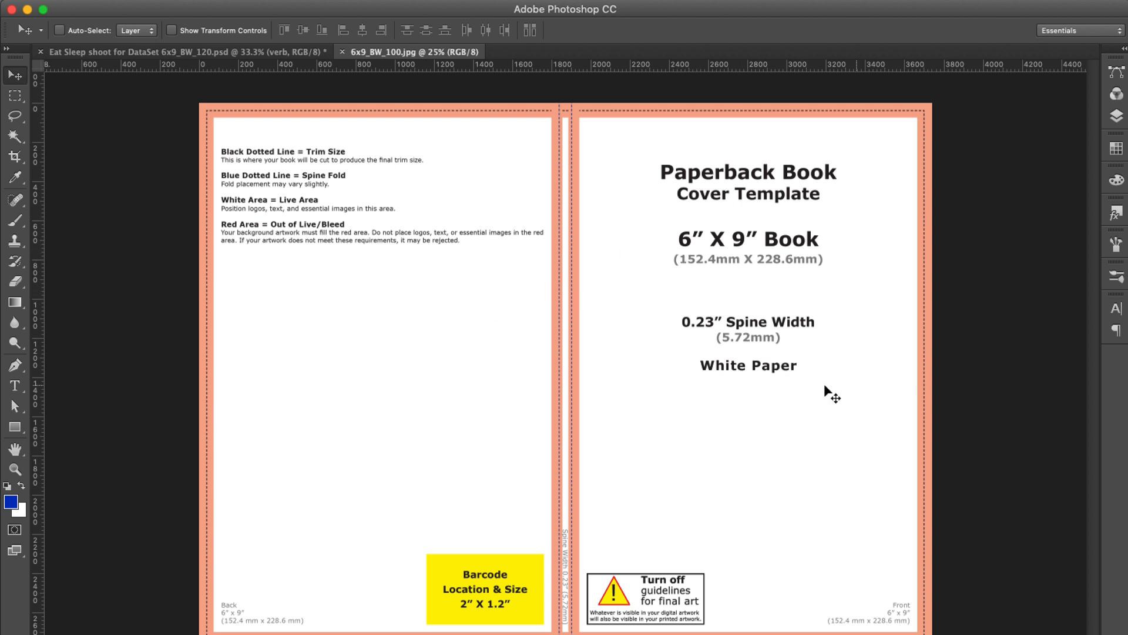
mouse_move(741, 374)
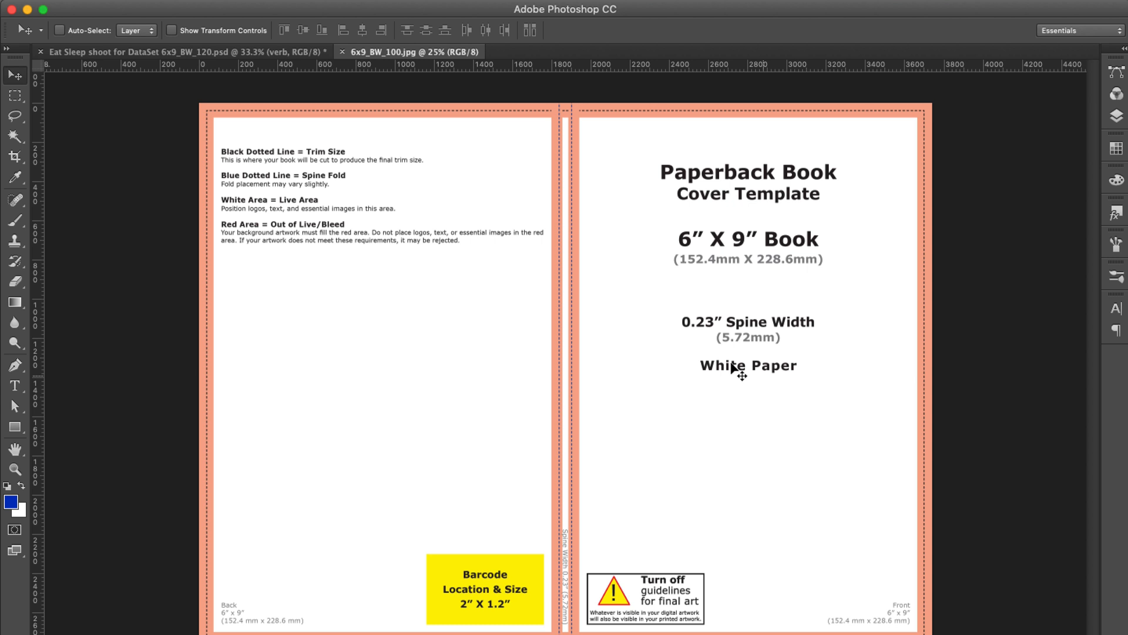
mouse_move(704, 335)
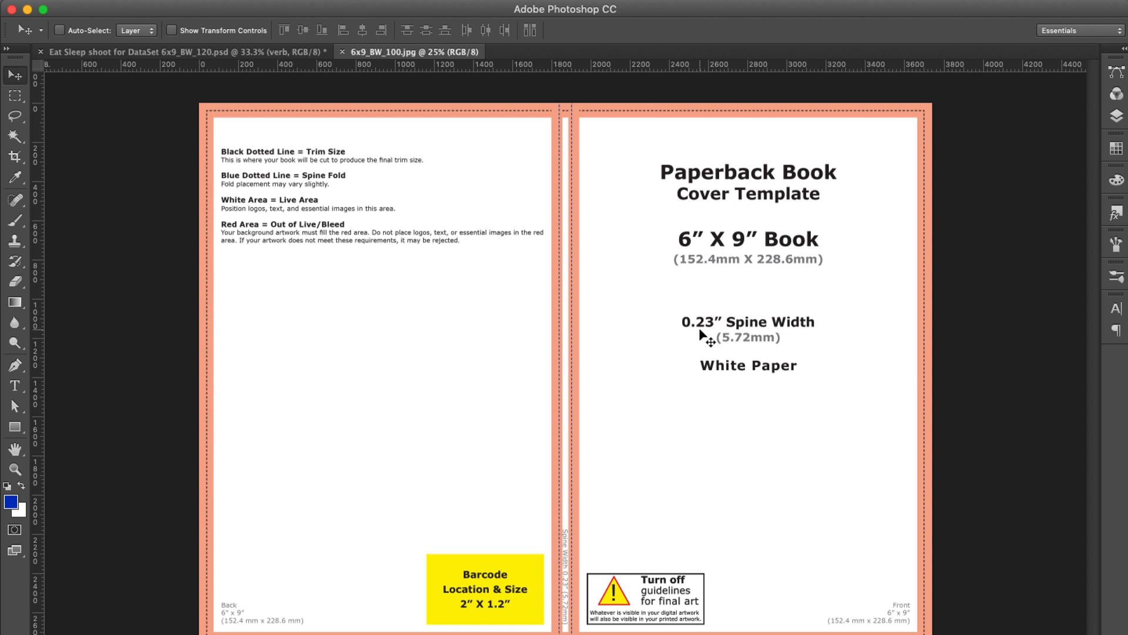
mouse_move(629, 120)
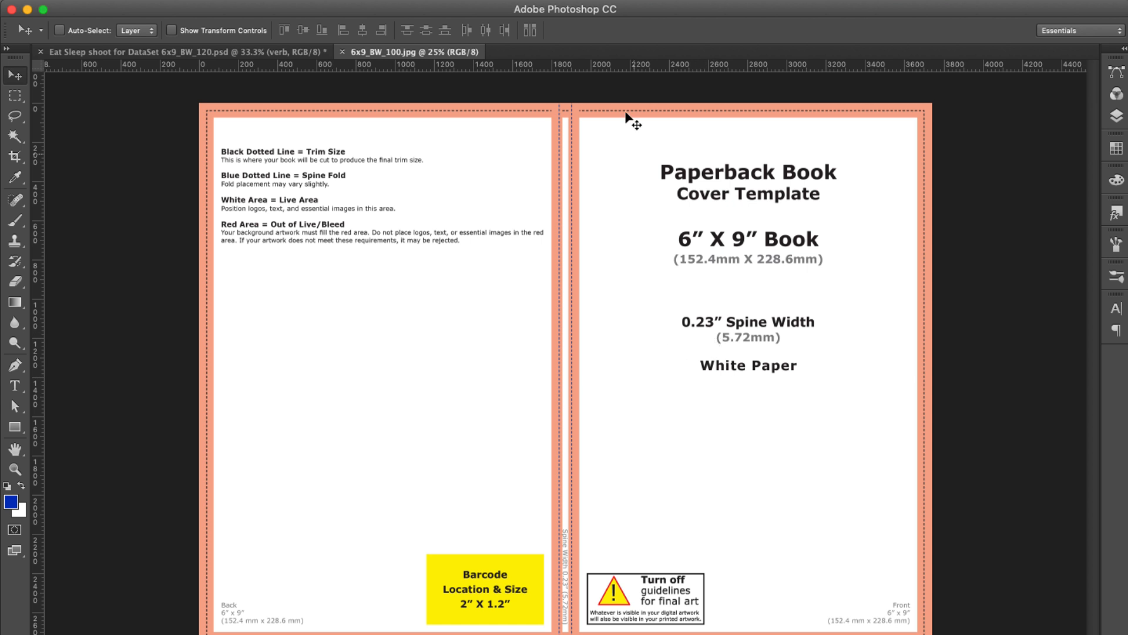
mouse_move(754, 286)
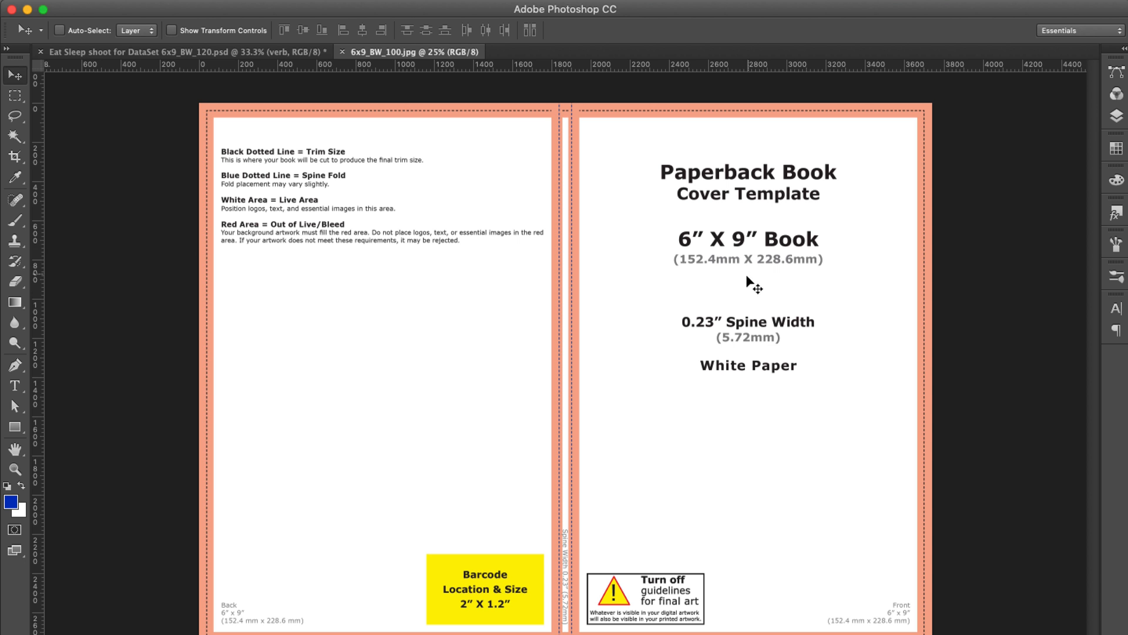
mouse_move(807, 298)
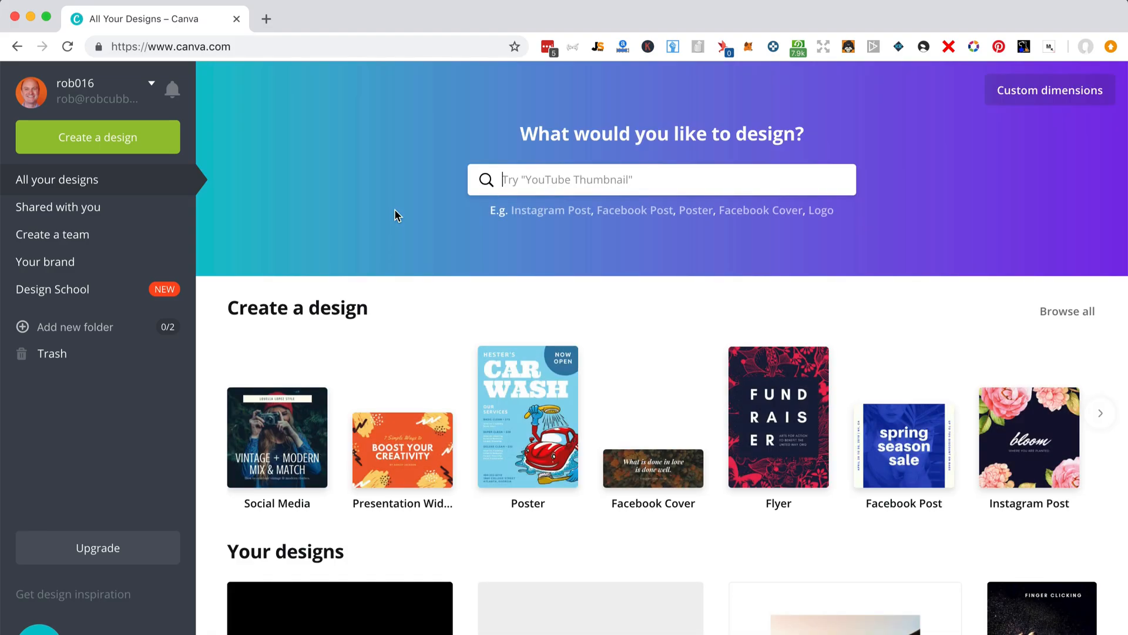
mouse_move(210, 174)
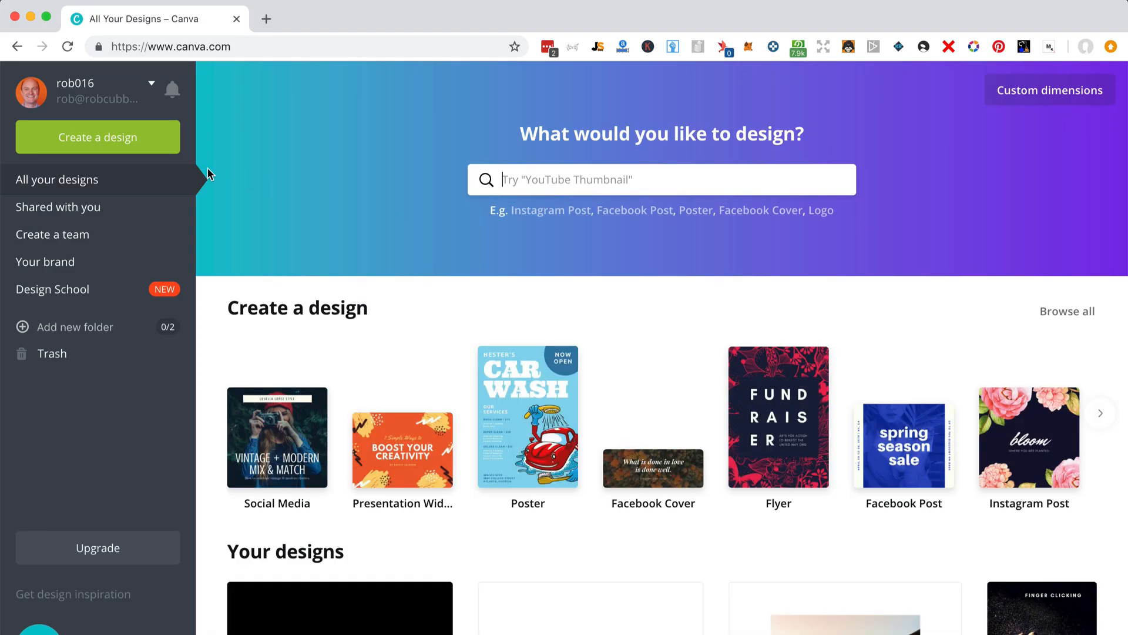
mouse_move(1050, 90)
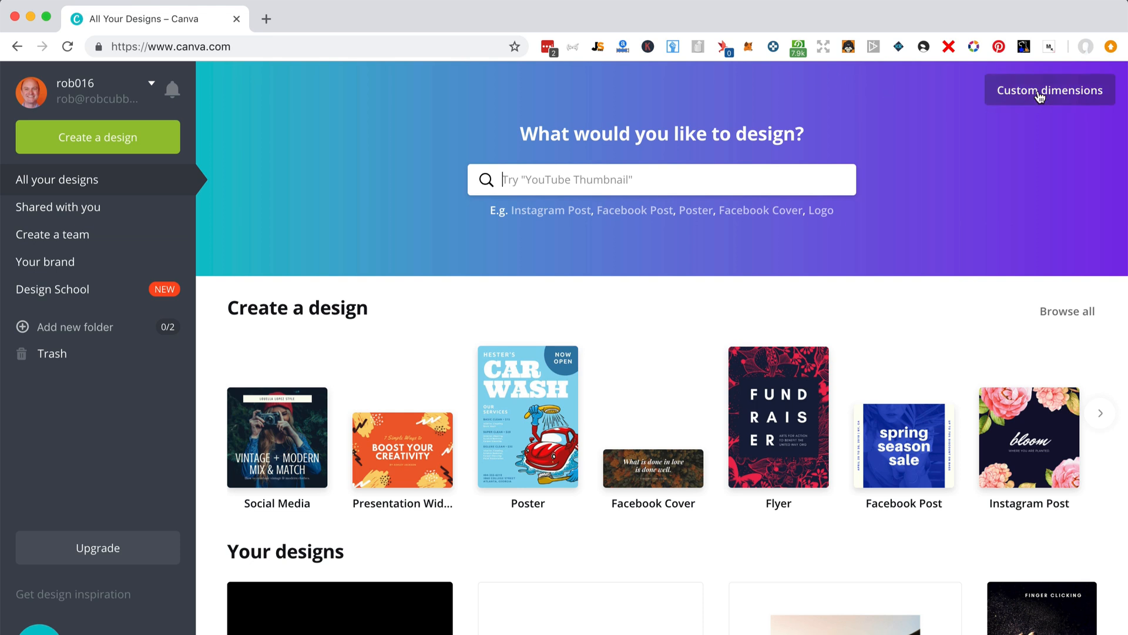
mouse_move(1049, 90)
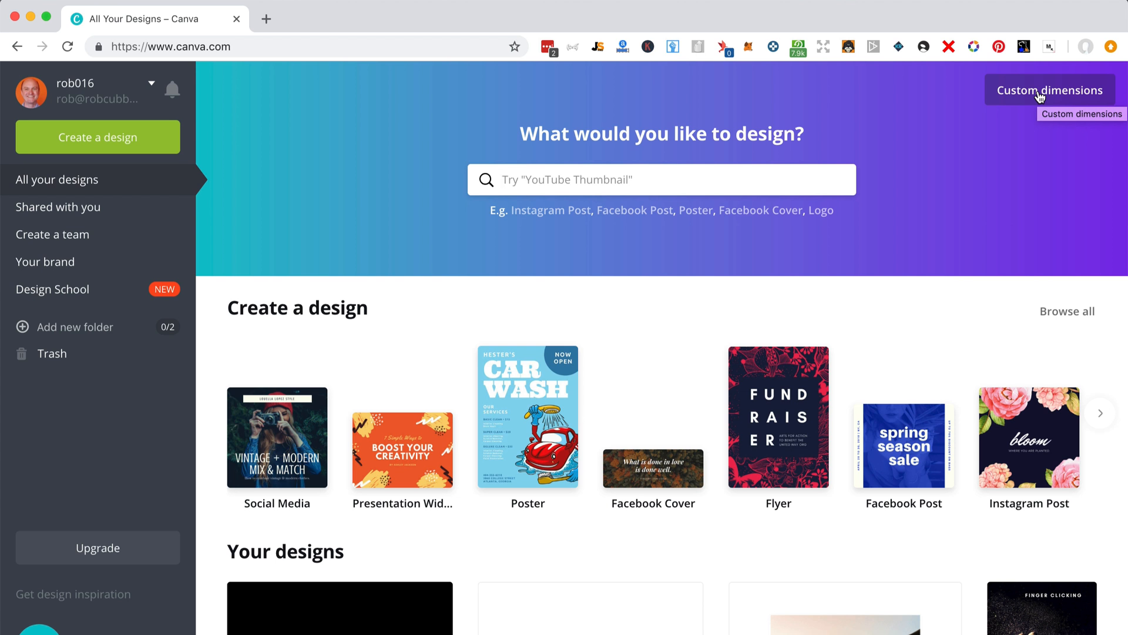
mouse_move(933, 61)
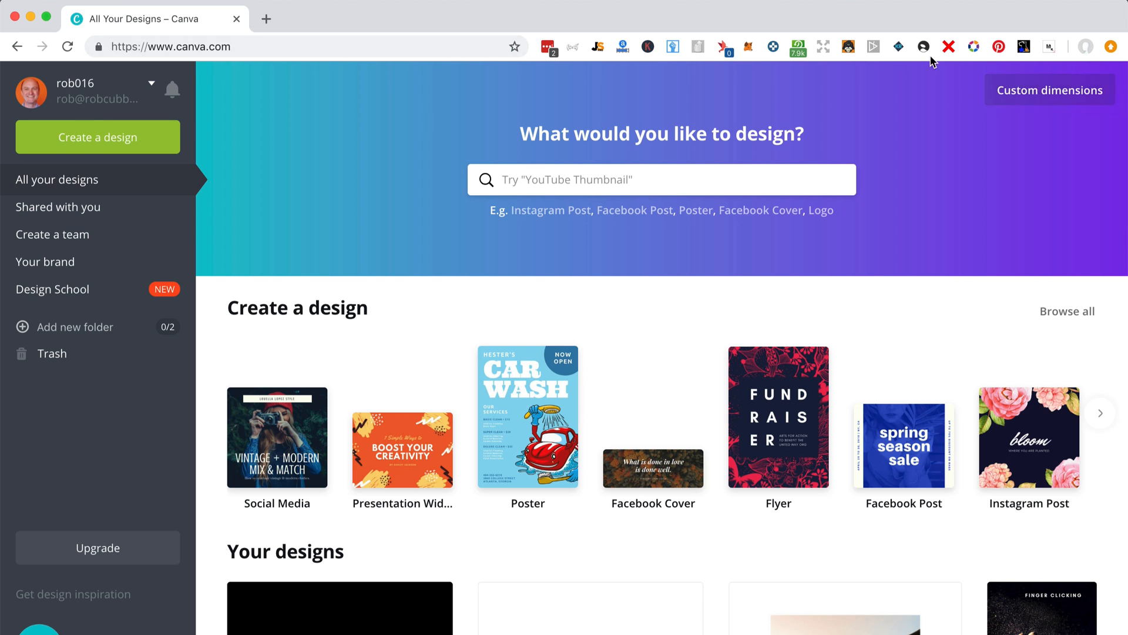
Create a custom Canva design measuring 12.48 x 9.25 inches
click(1048, 90)
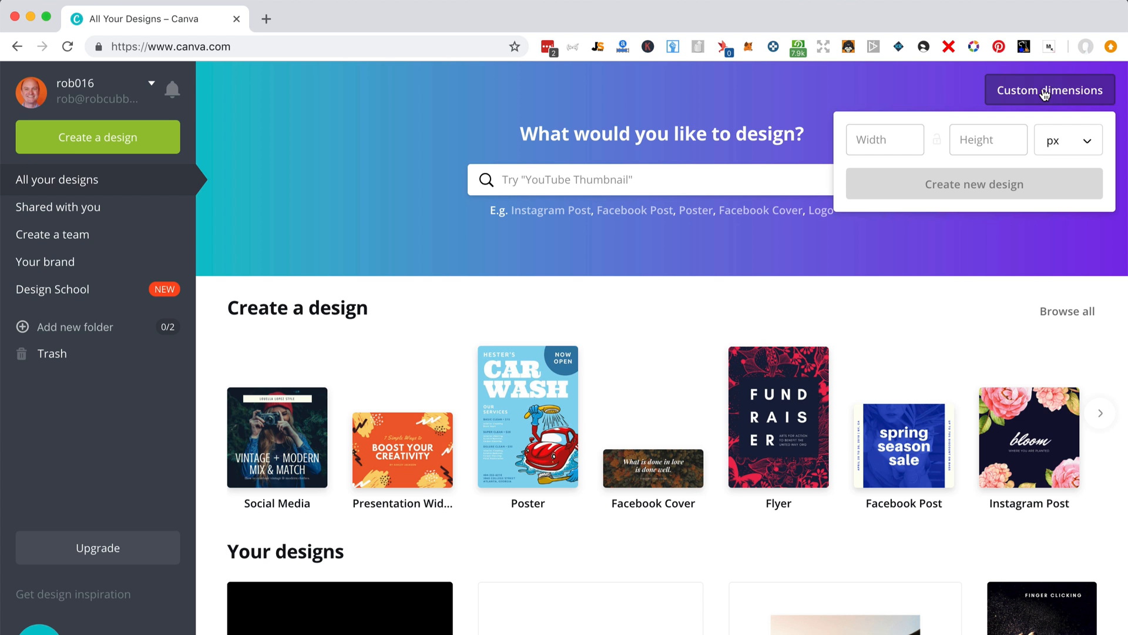
click(1067, 140)
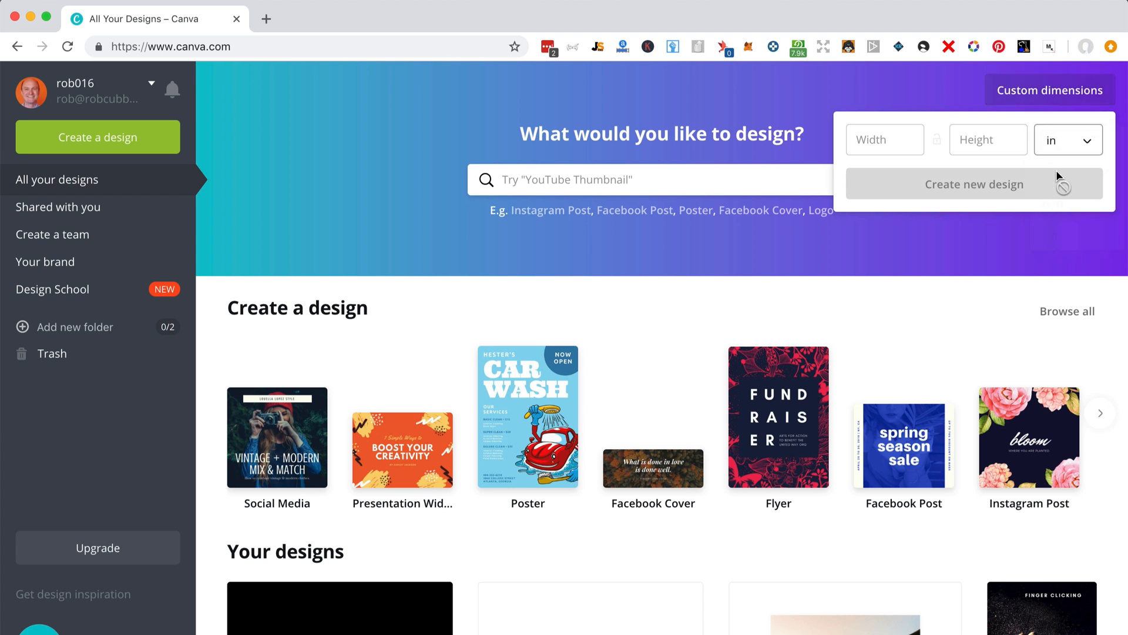
click(885, 138)
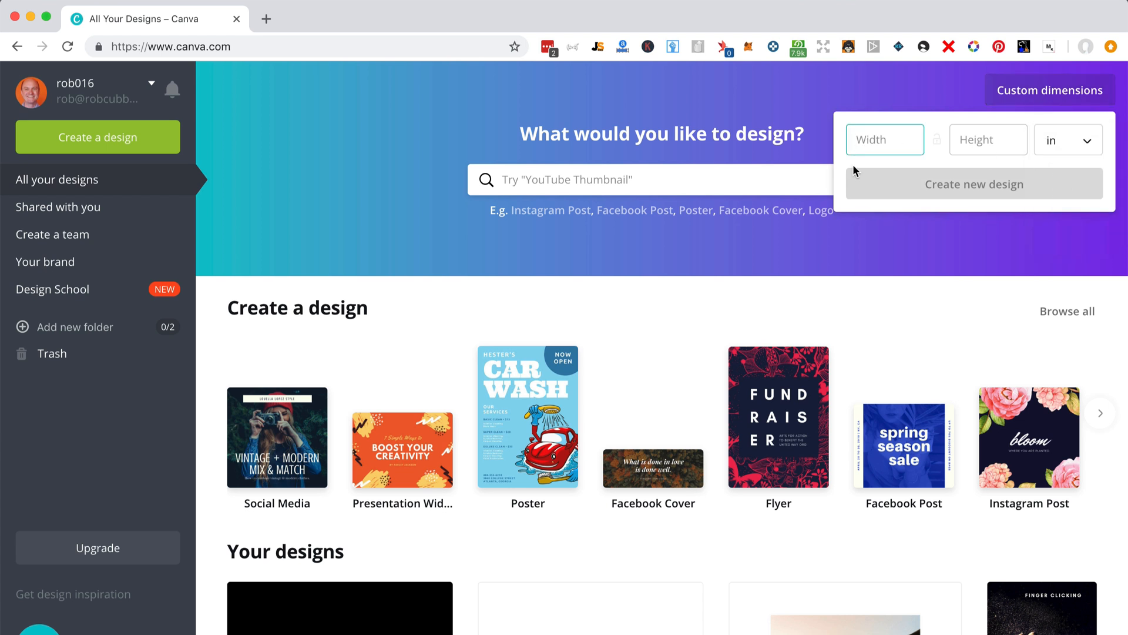
mouse_move(843, 187)
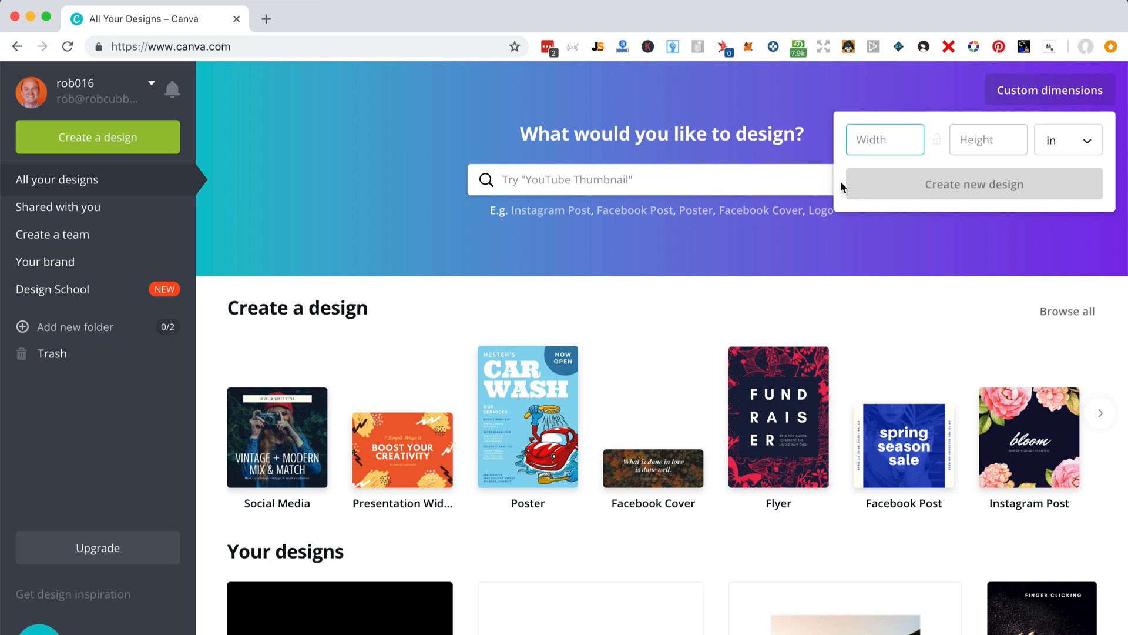
click(884, 139)
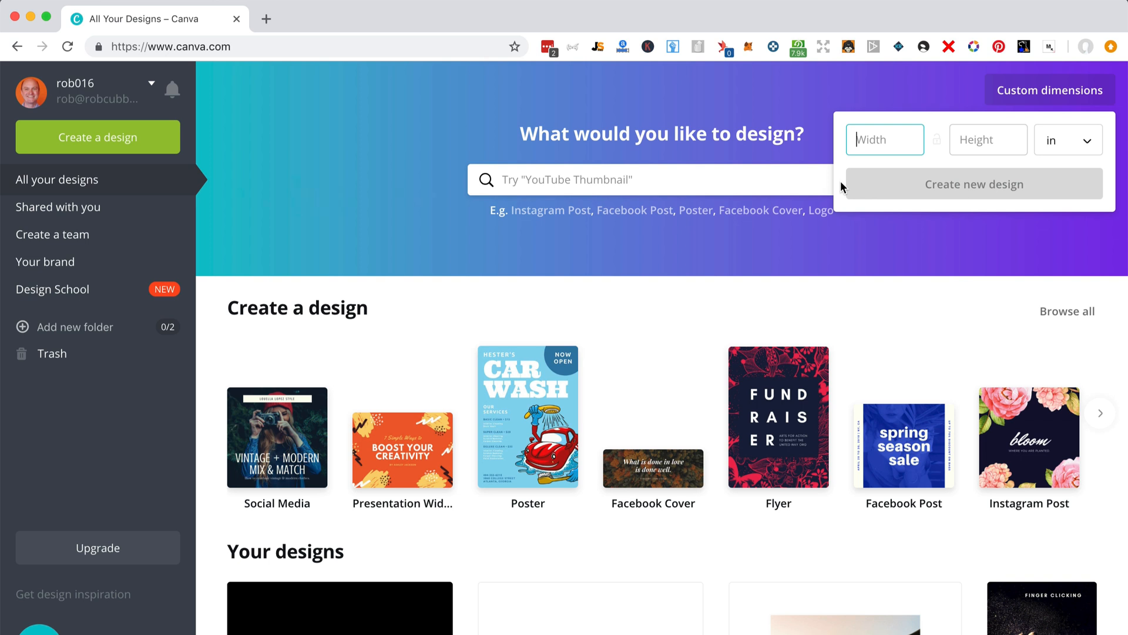
text(12.4)
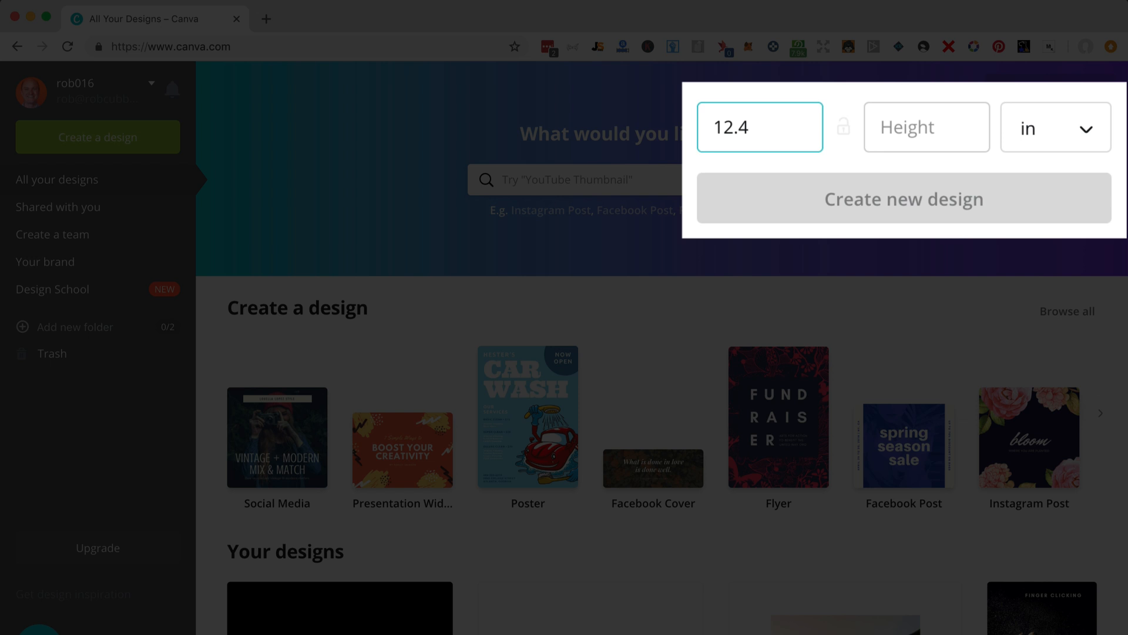
click(926, 128)
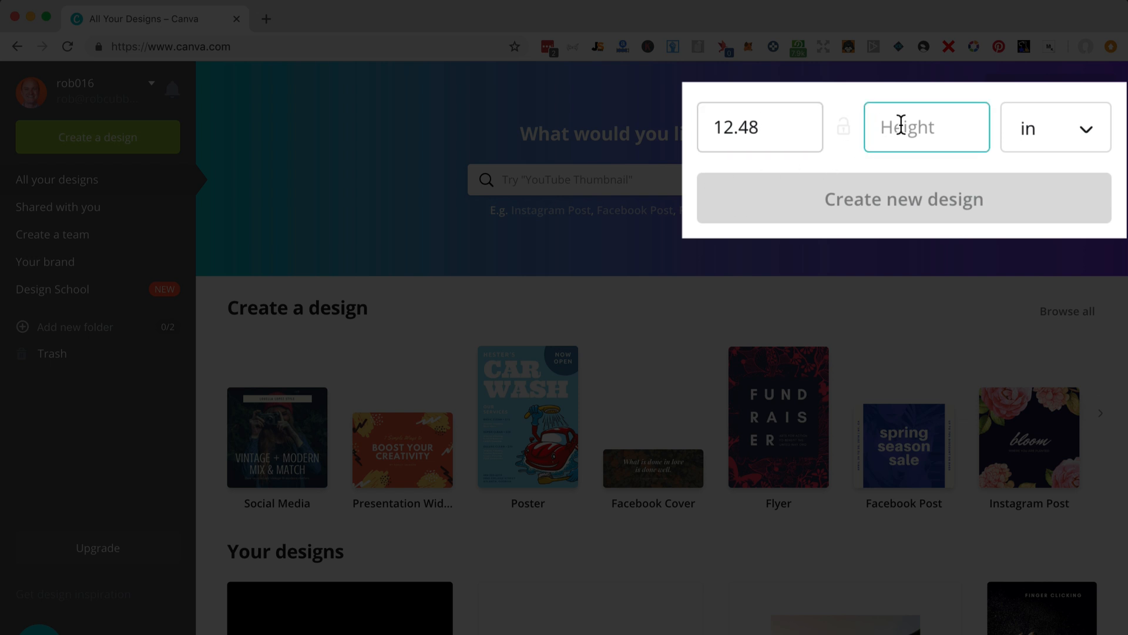
text(9.)
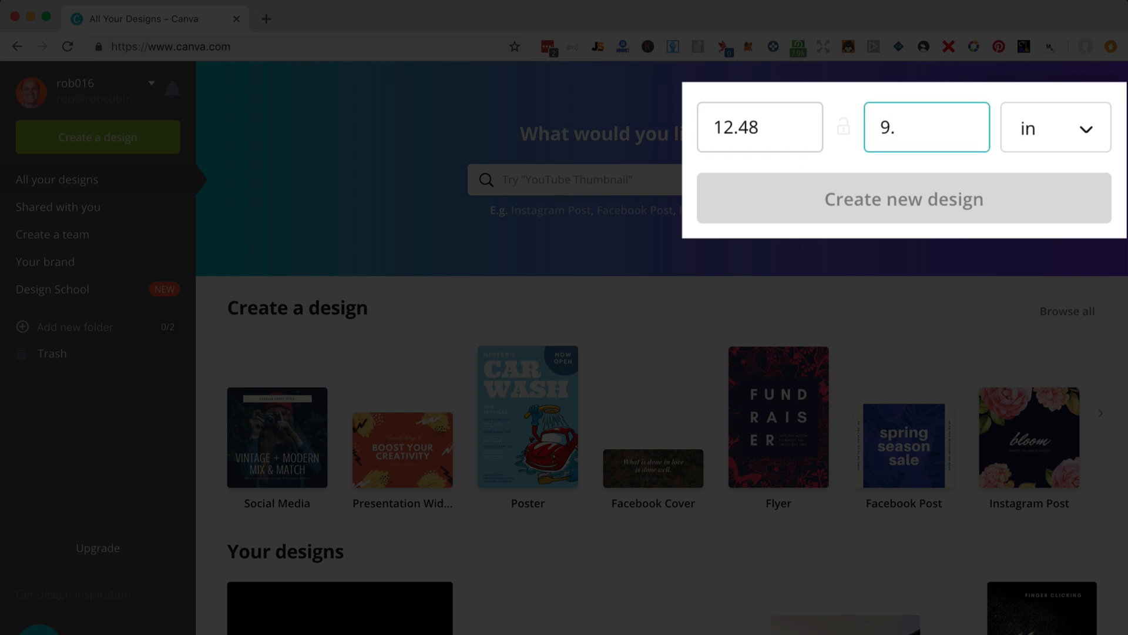
click(904, 199)
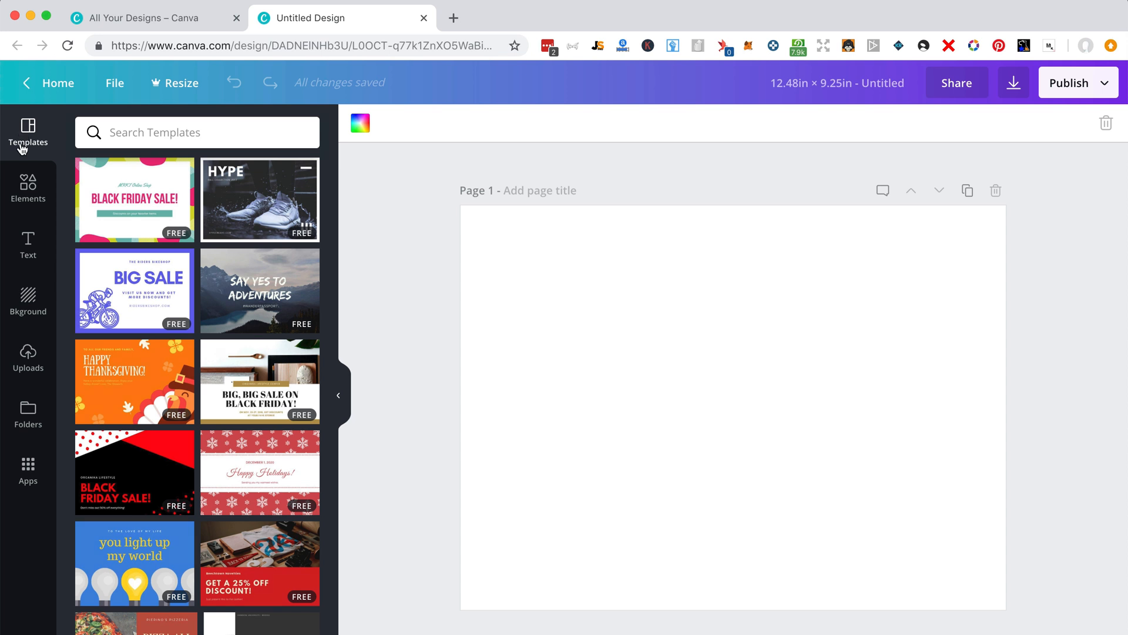
Add a page-filling shape from Elements and fill it solid black
click(28, 189)
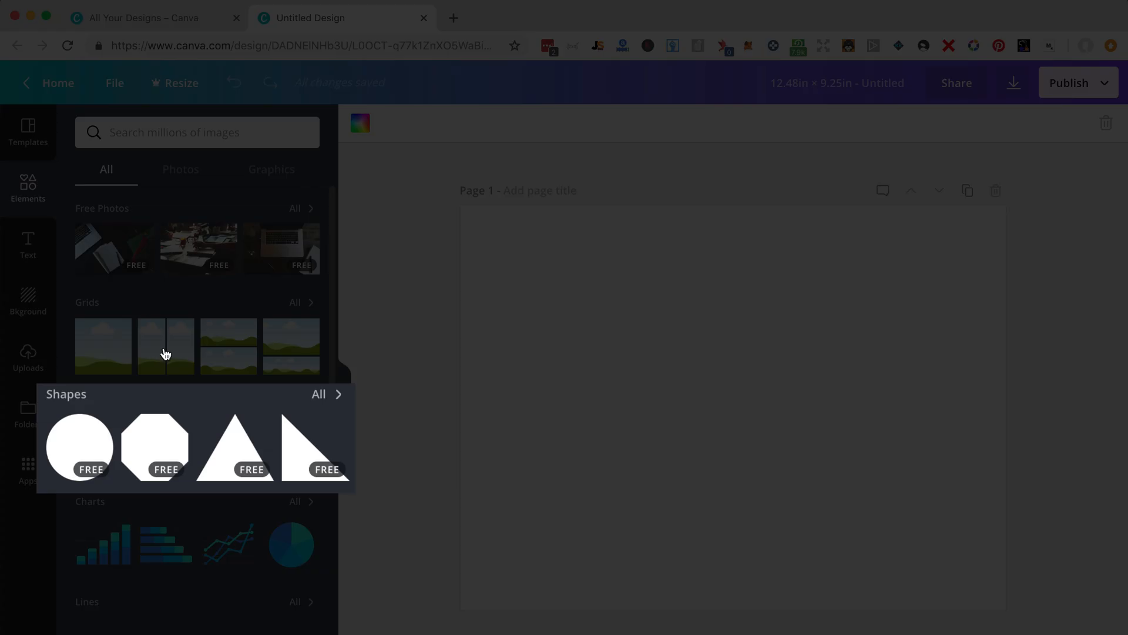
click(318, 393)
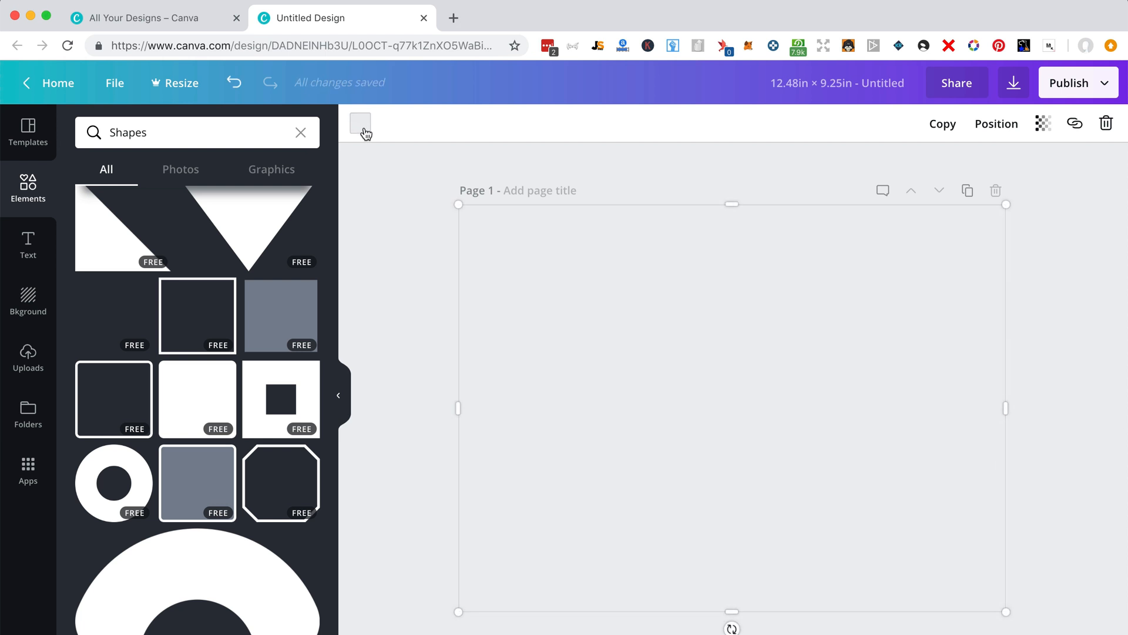
mouse_move(359, 123)
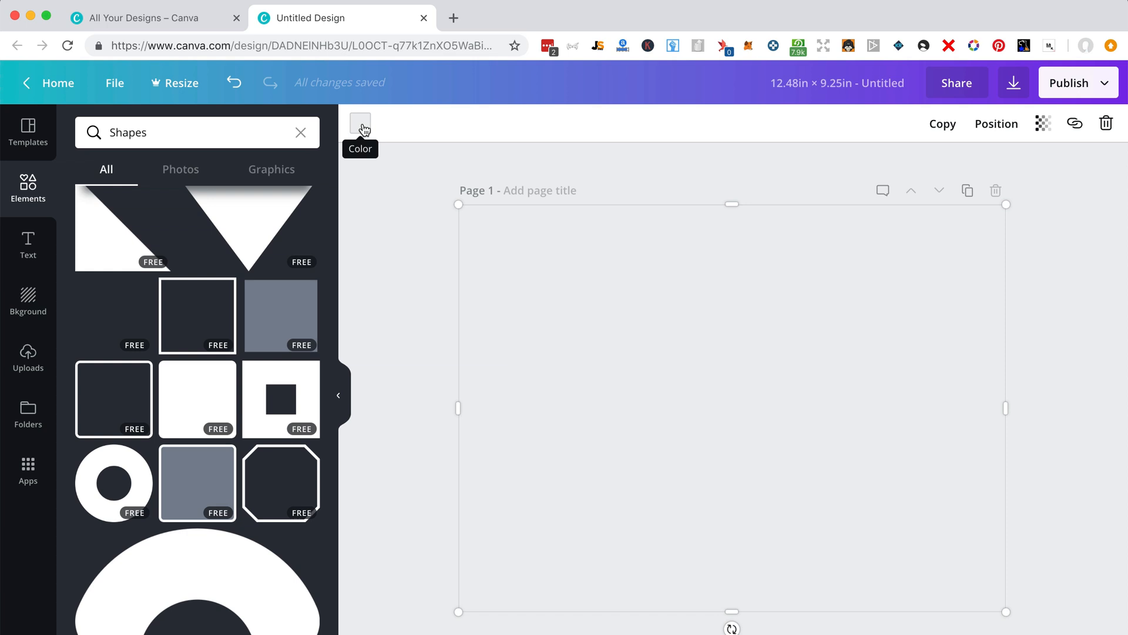
click(360, 122)
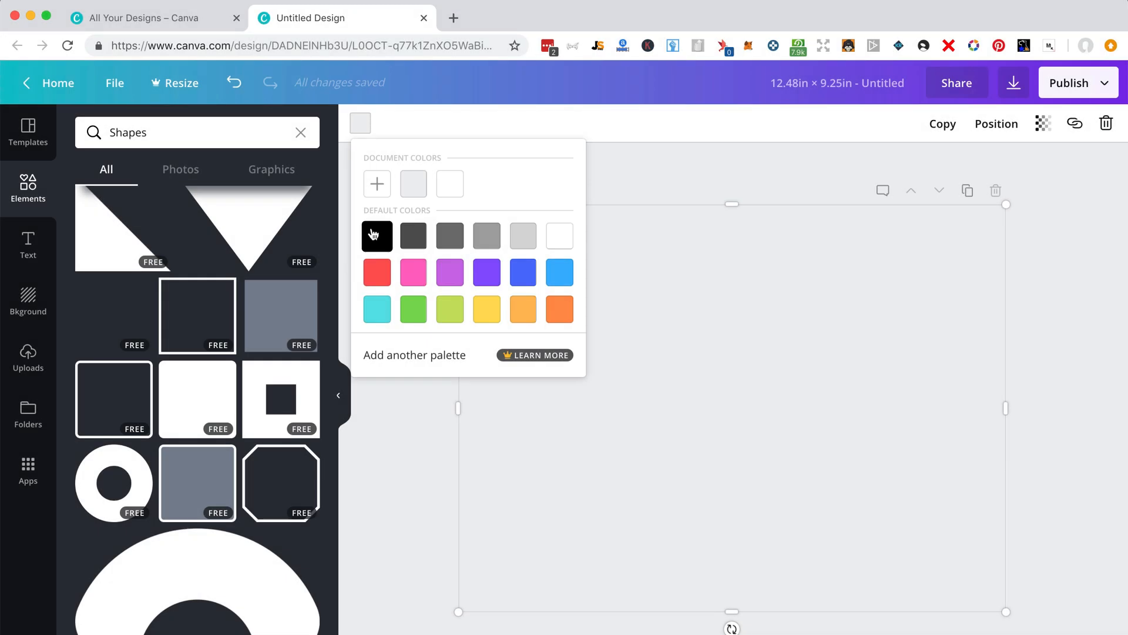
click(376, 235)
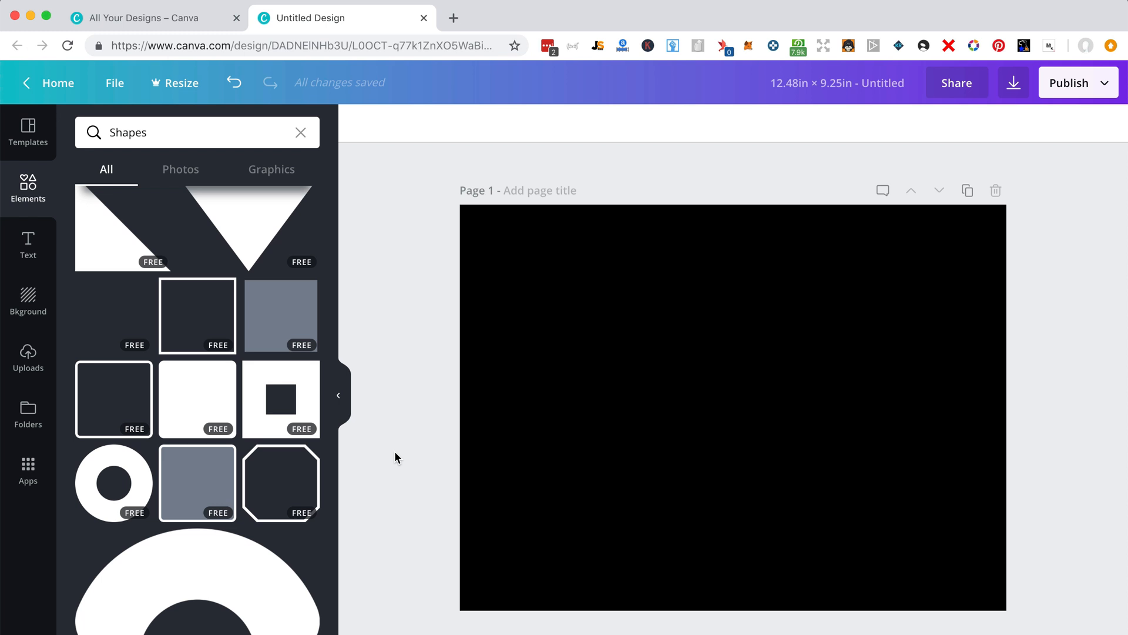
mouse_move(161, 290)
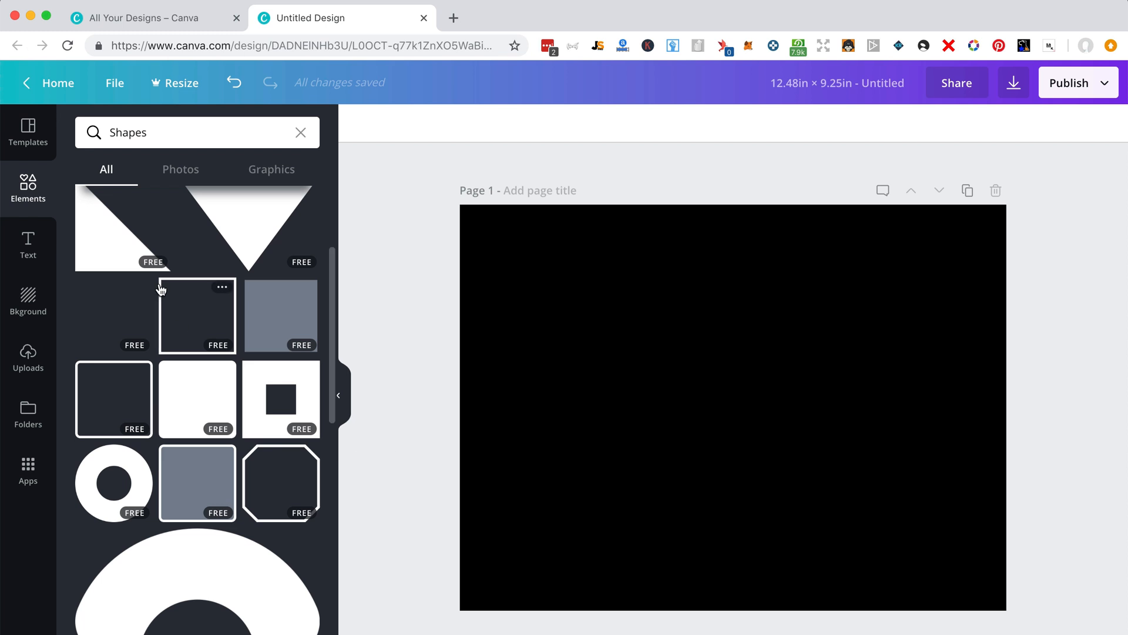
mouse_move(27, 244)
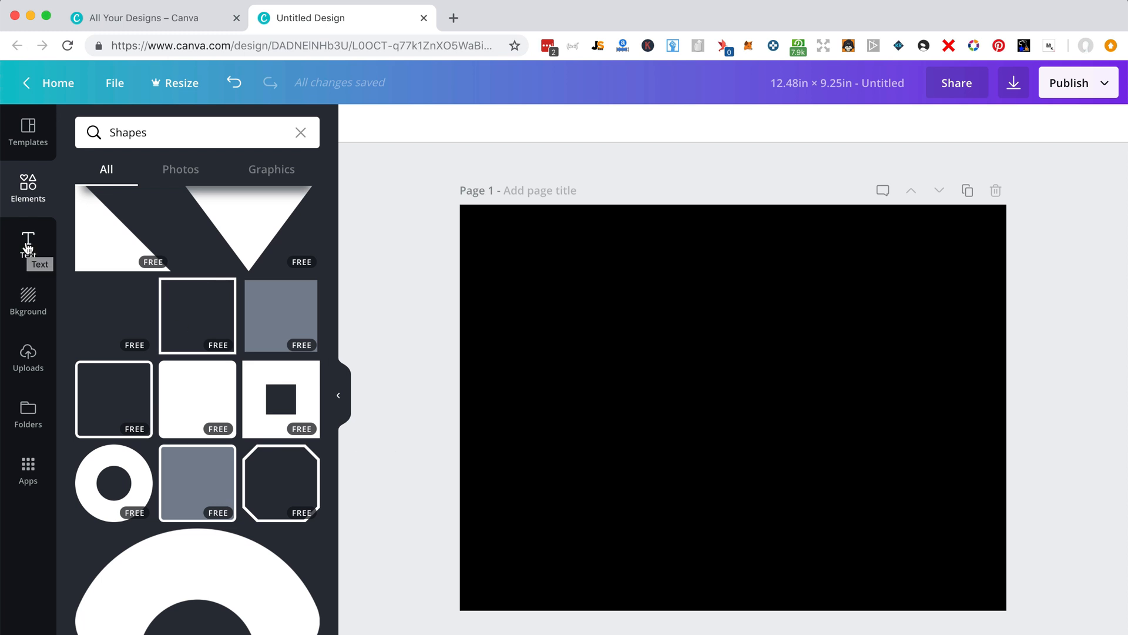
Browse the Text panel's heading and styled template presets
click(27, 248)
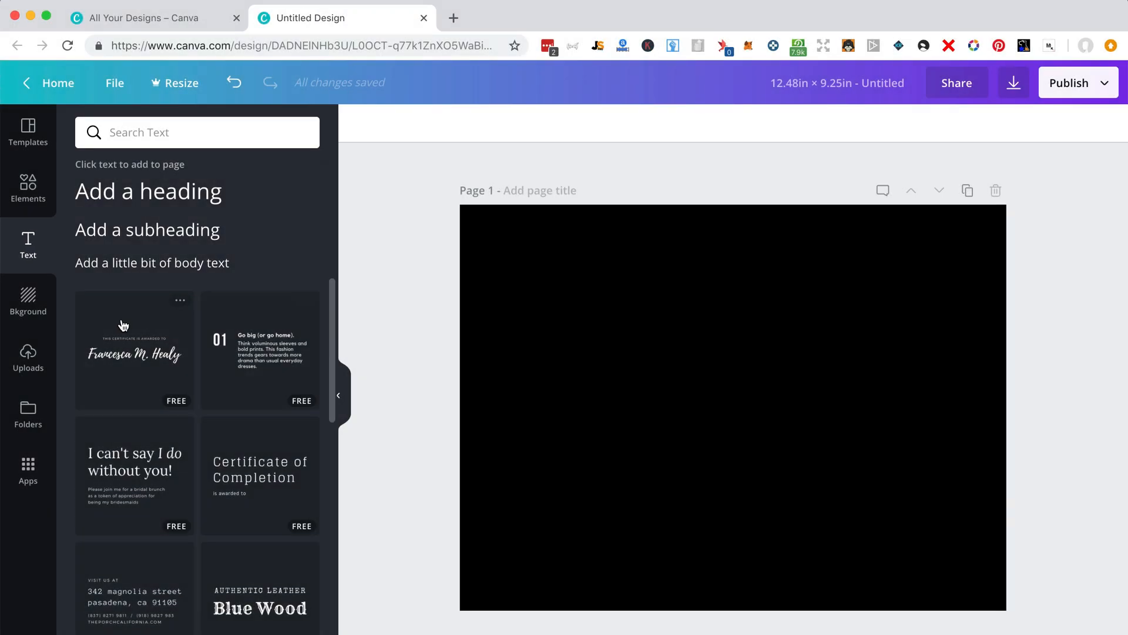
scroll(down, 3)
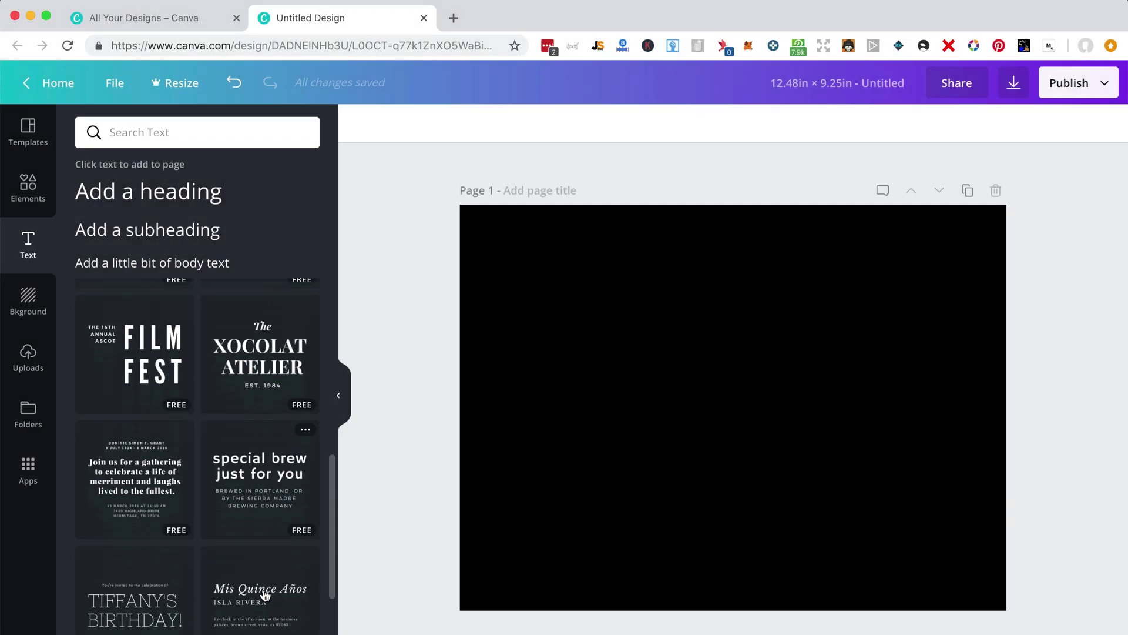
scroll(down, 3)
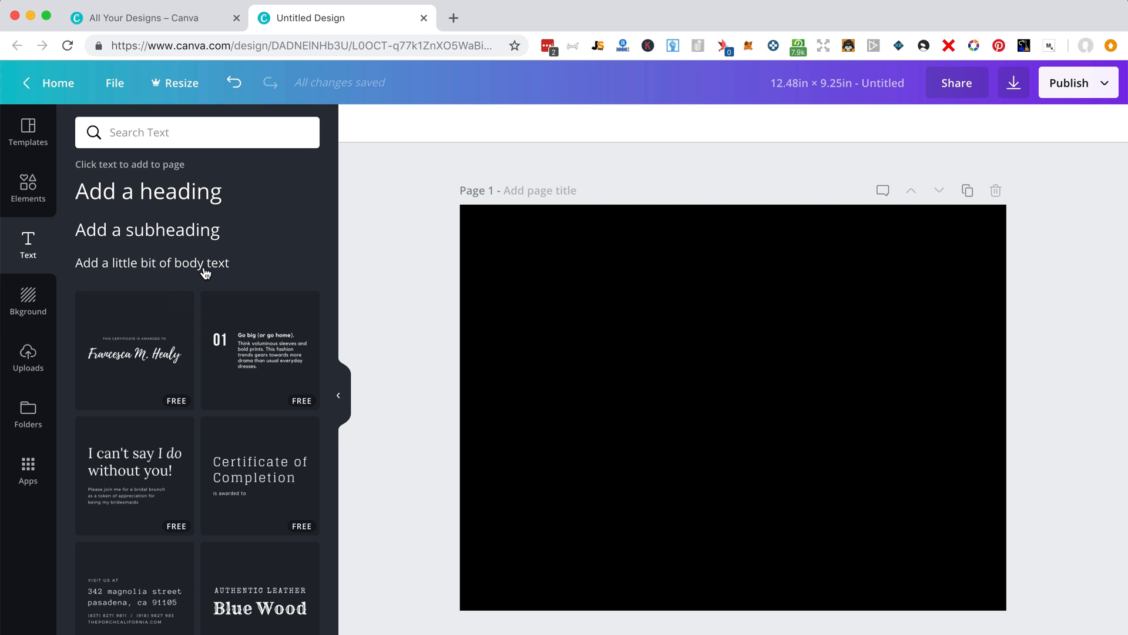
mouse_move(190, 268)
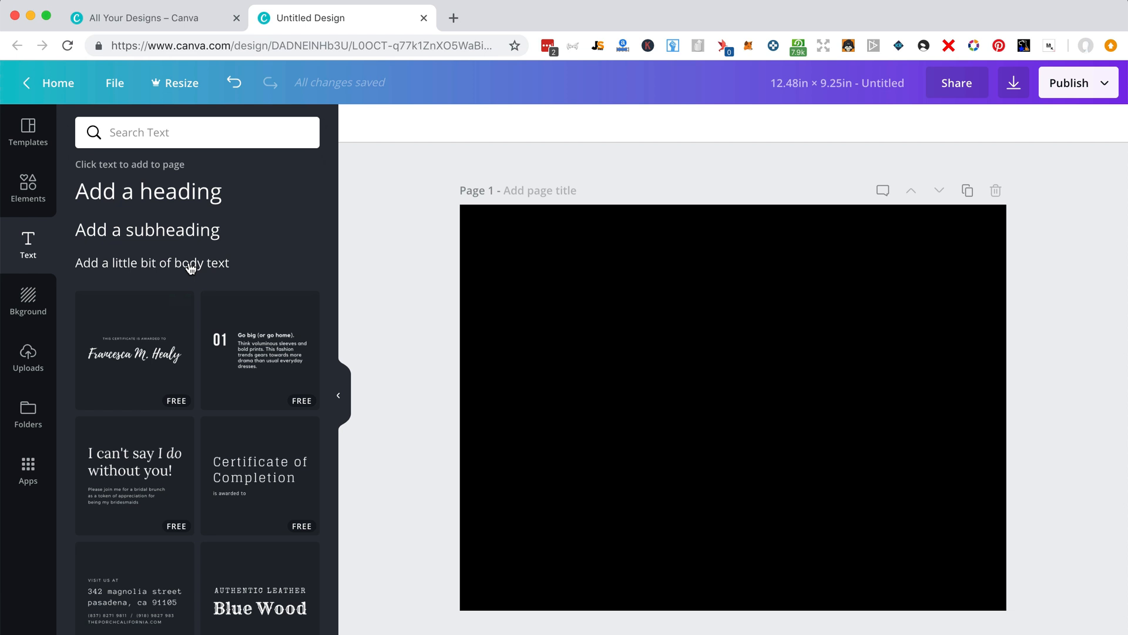
Add body text reading 'Gift Notebook For Gin Lovers, Blank Ruled Journal | It's Gin O'Clock'
click(151, 263)
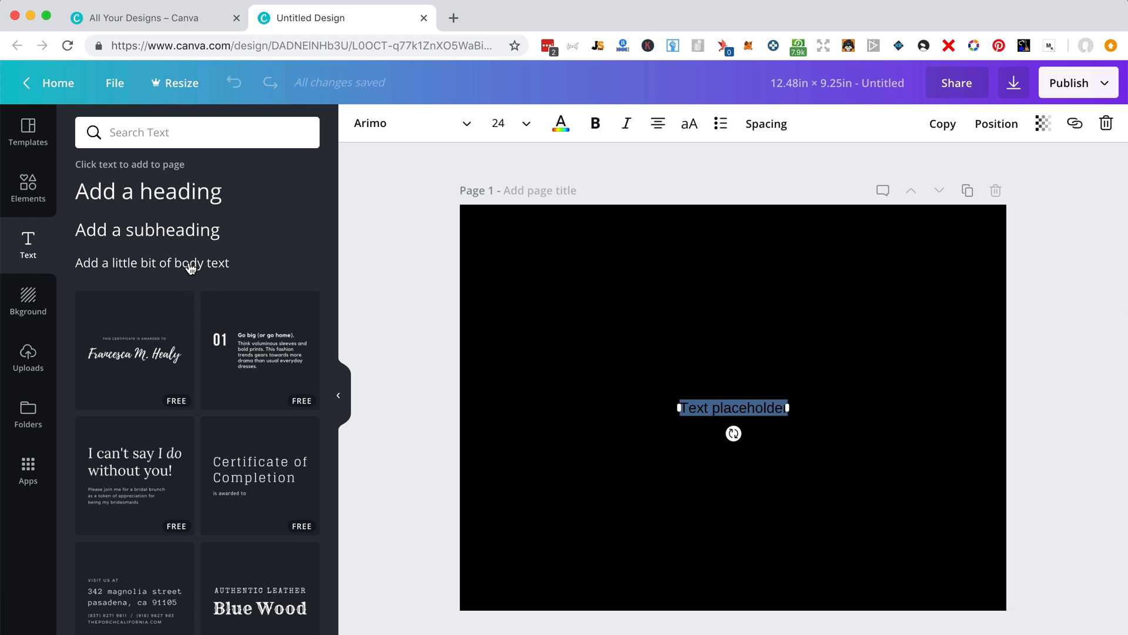
mouse_move(698, 414)
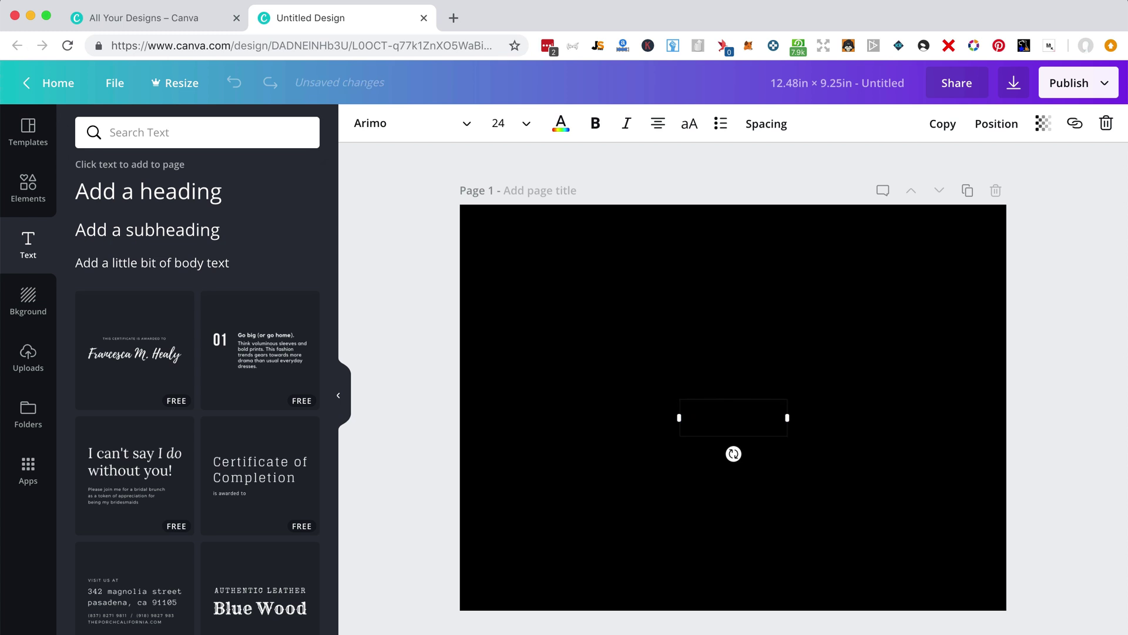
click(560, 123)
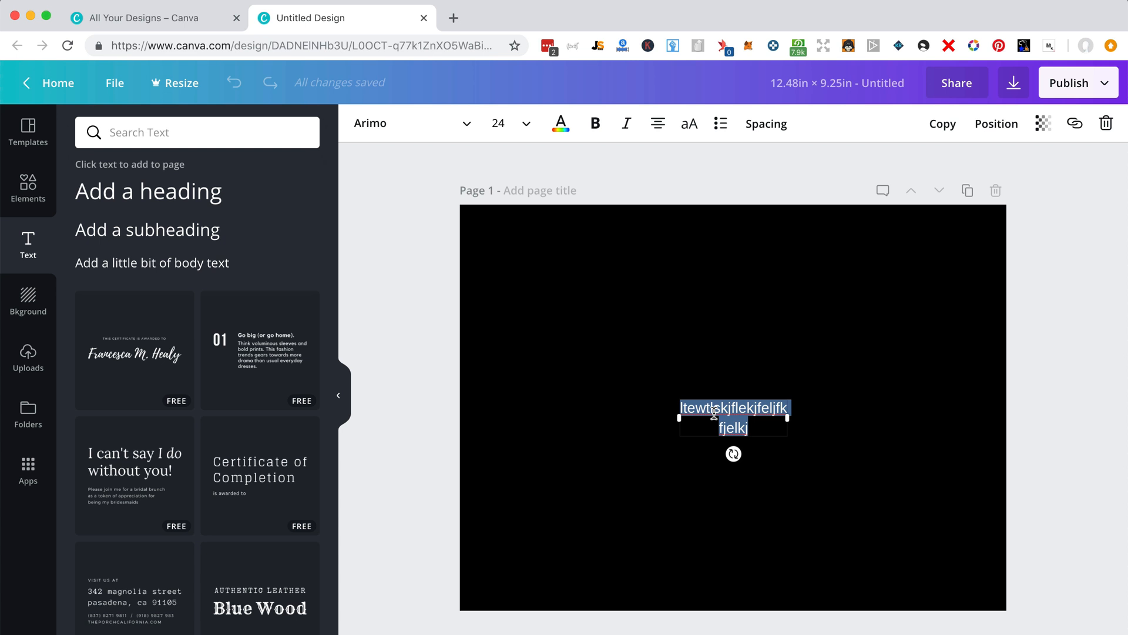
text(Gift Notebook For Gin Lovers, Blank Ruled Journal | It's Gin O'Clock)
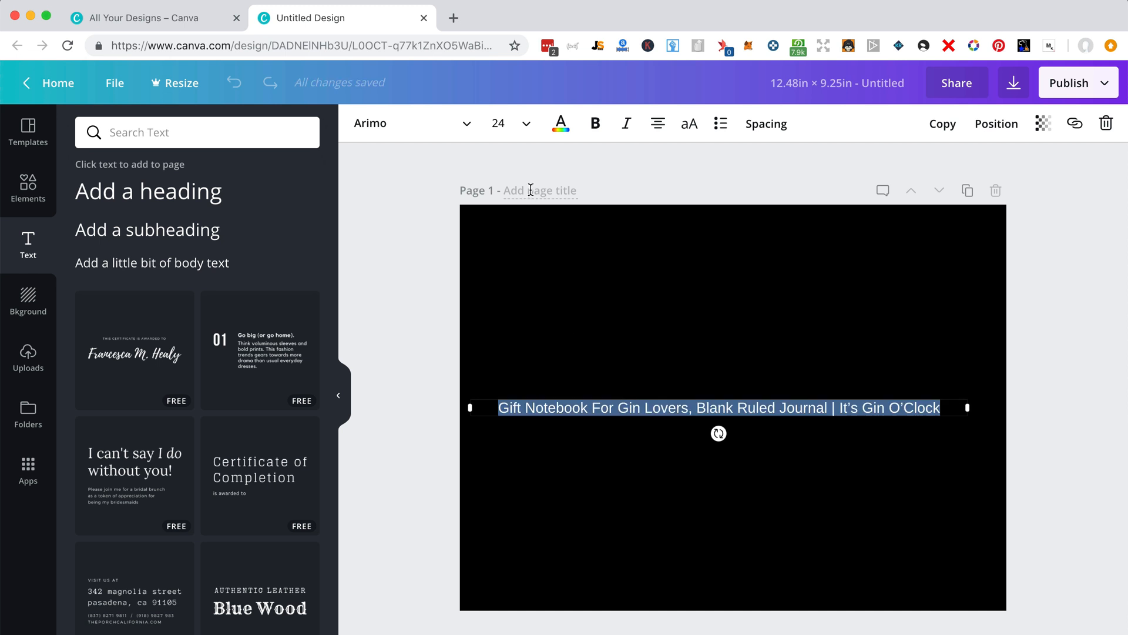
mouse_move(594, 123)
text(9)
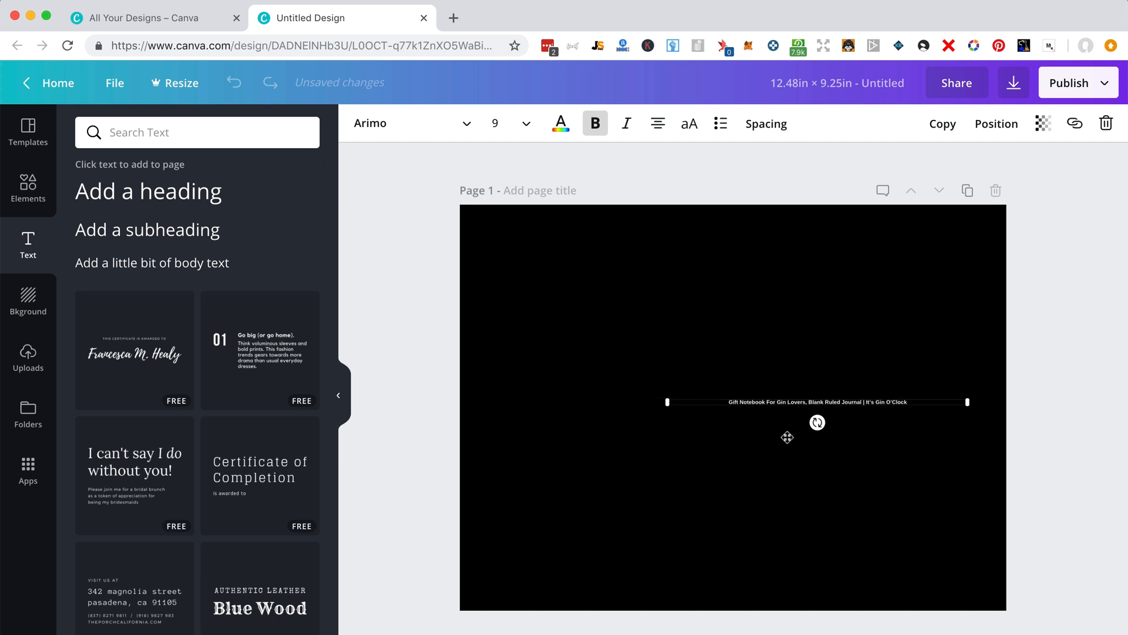
mouse_move(726, 468)
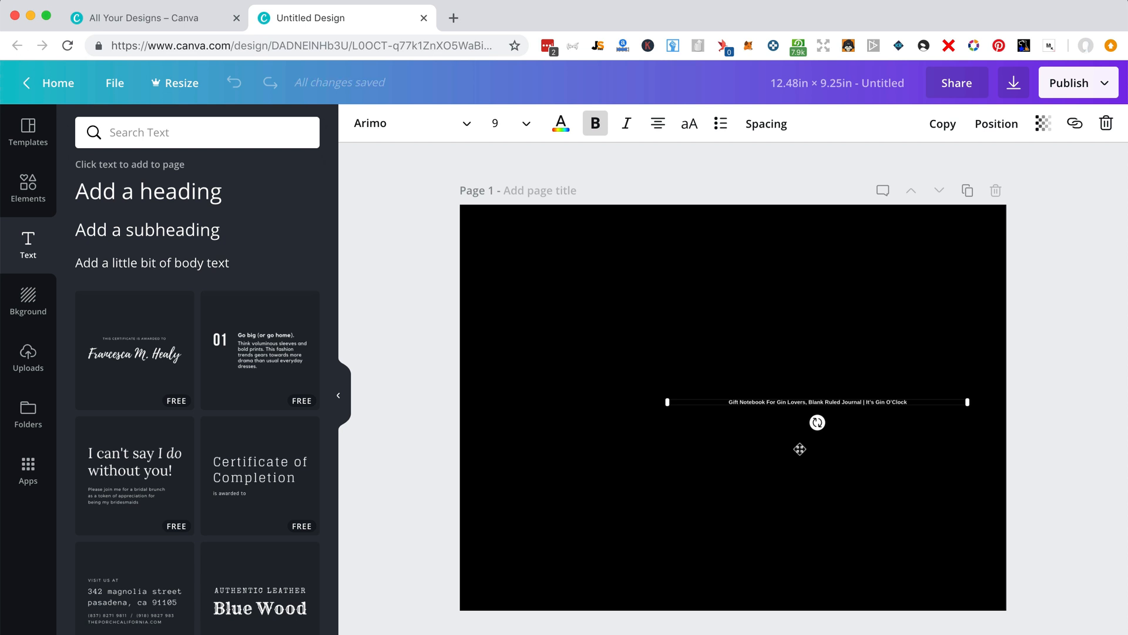
mouse_move(827, 426)
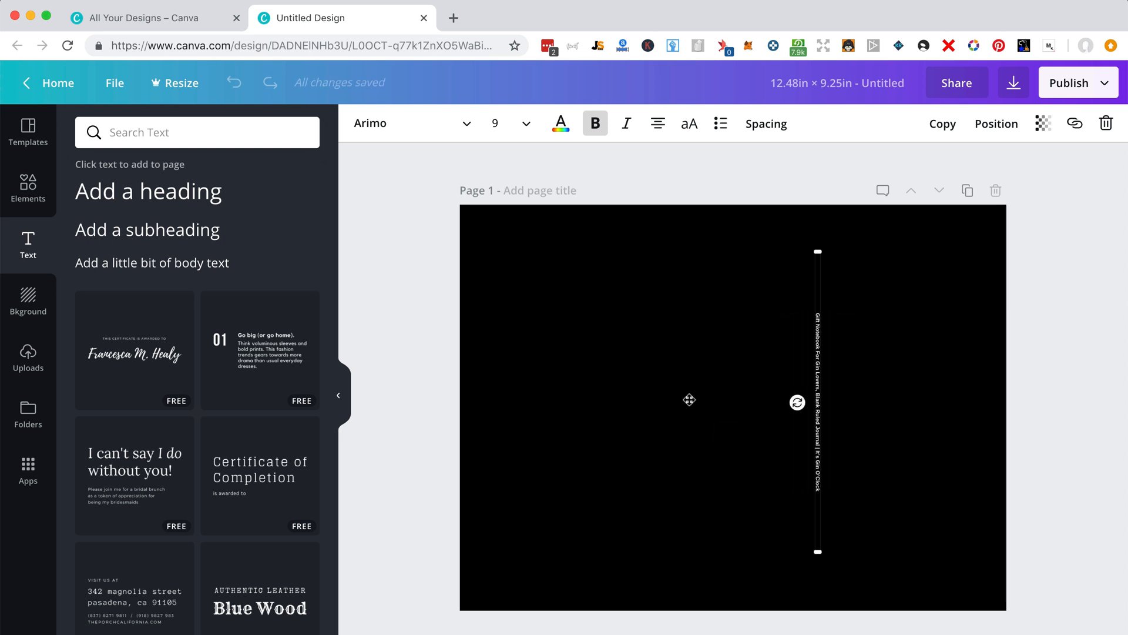
mouse_move(719, 395)
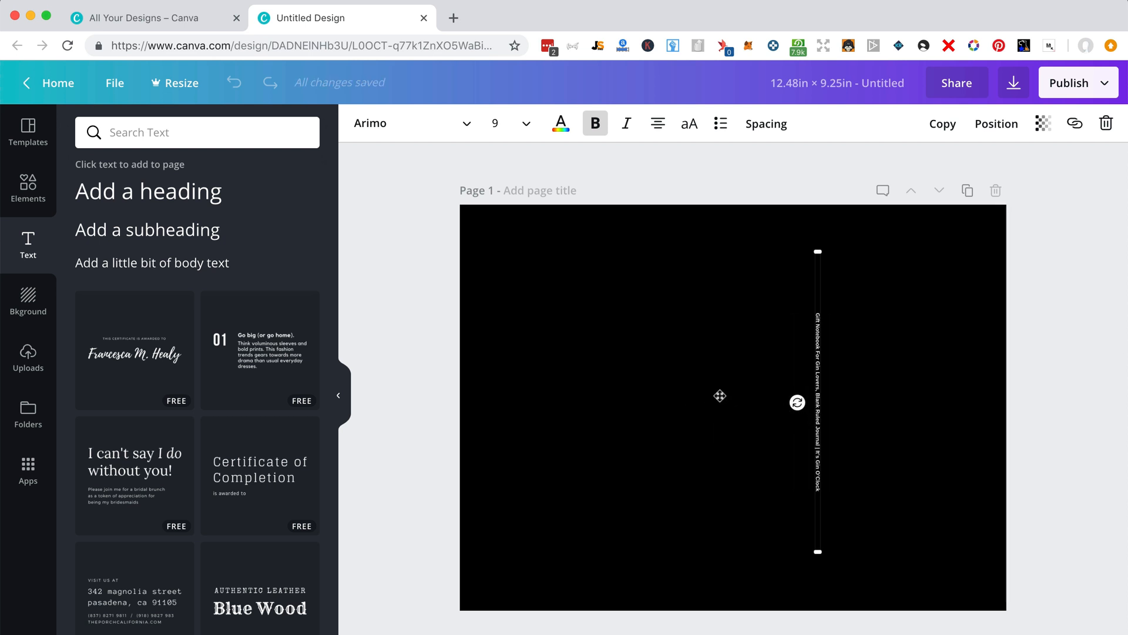
mouse_move(680, 346)
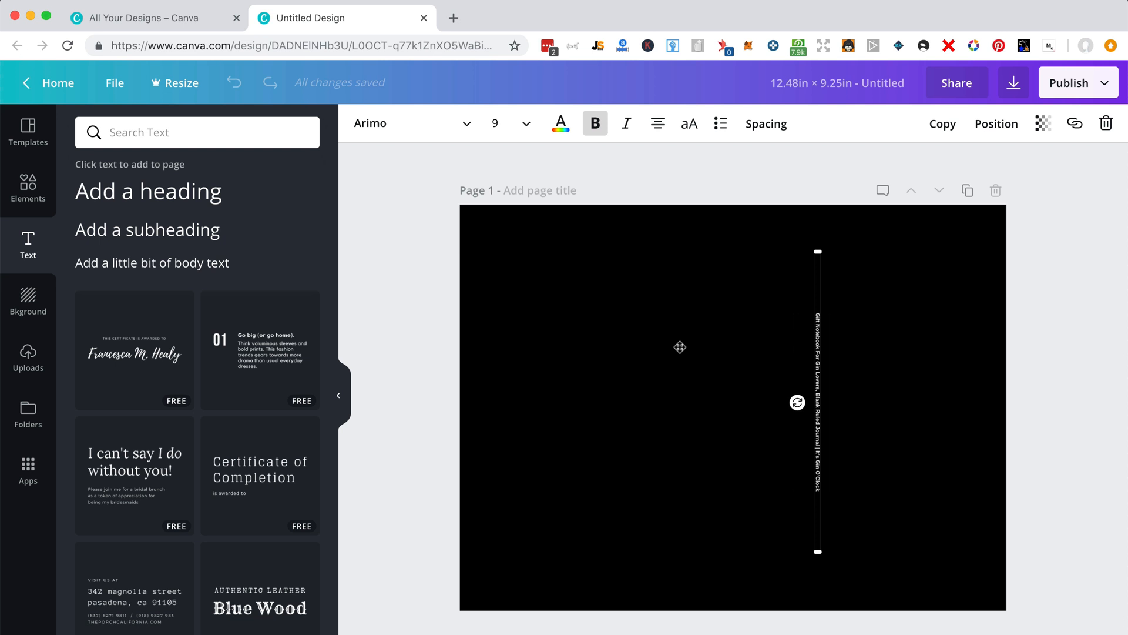
mouse_move(767, 331)
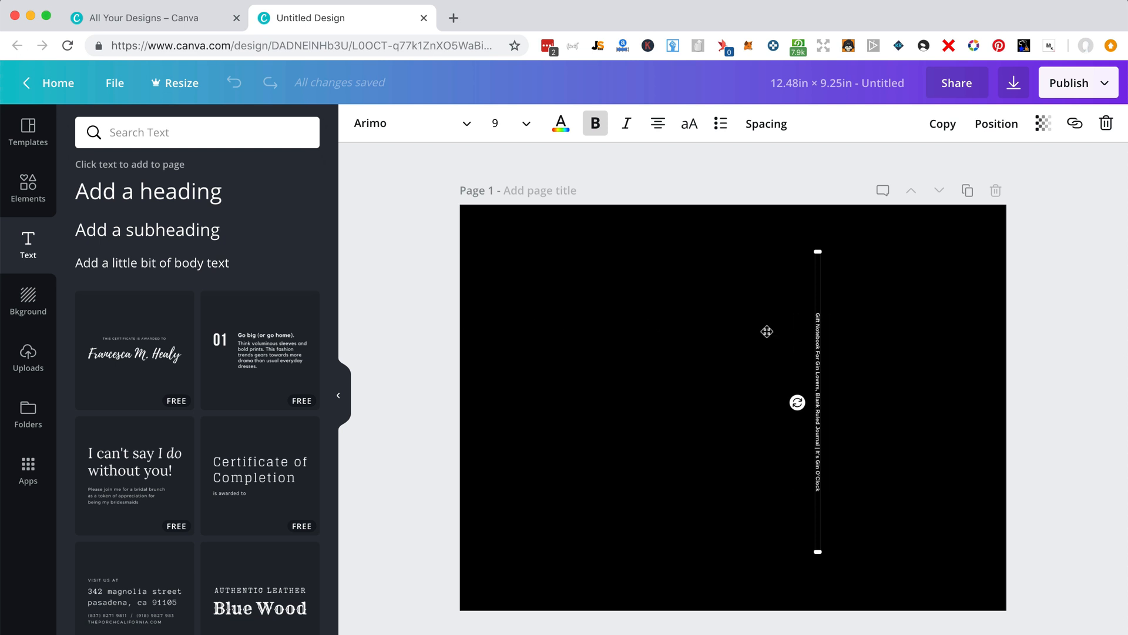
mouse_move(998, 348)
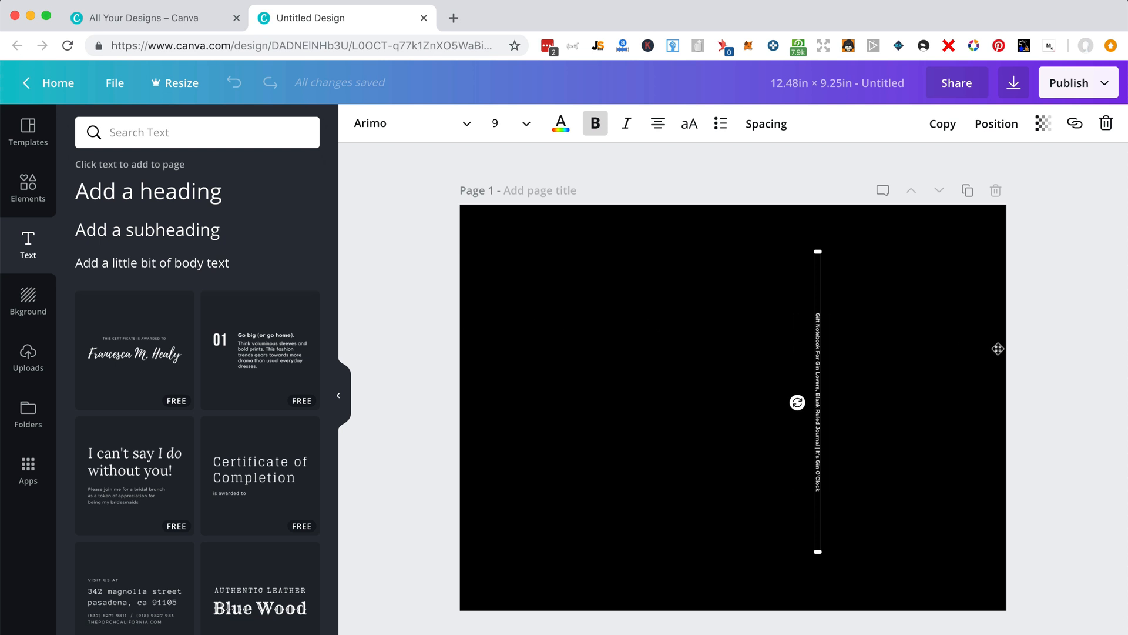
Align the vertical title to the page's horizontal center
click(996, 122)
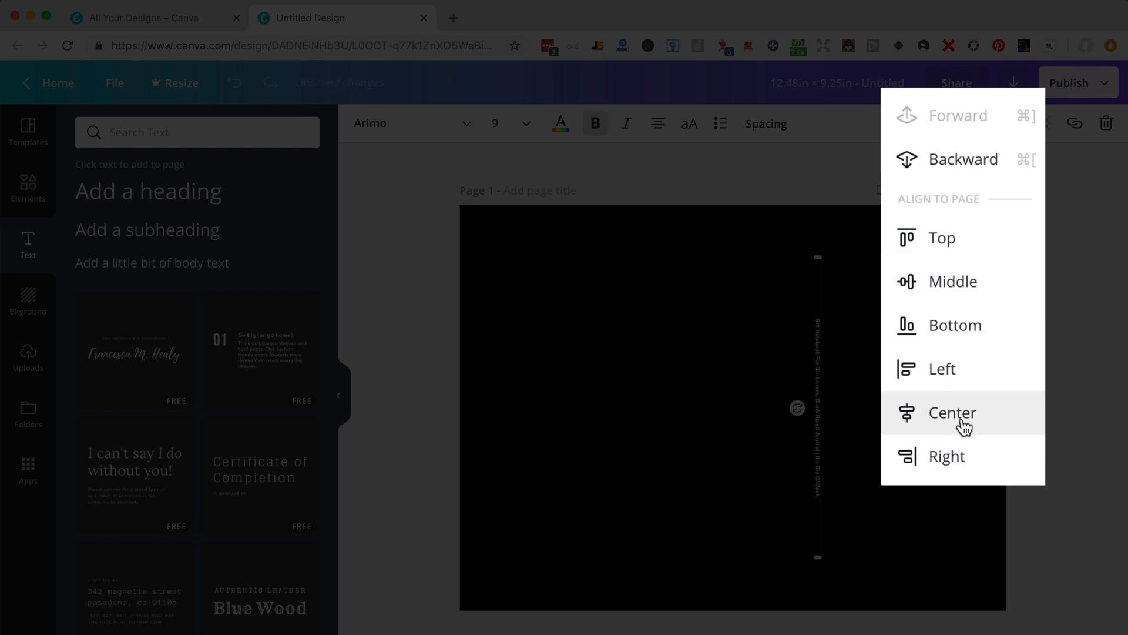
click(953, 412)
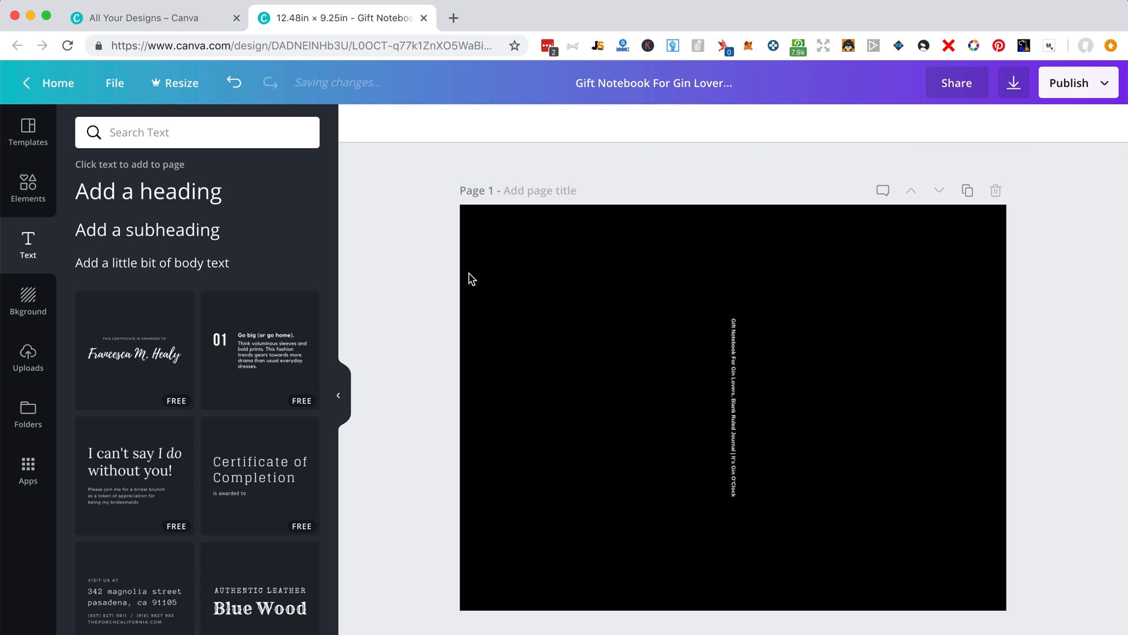
mouse_move(887, 402)
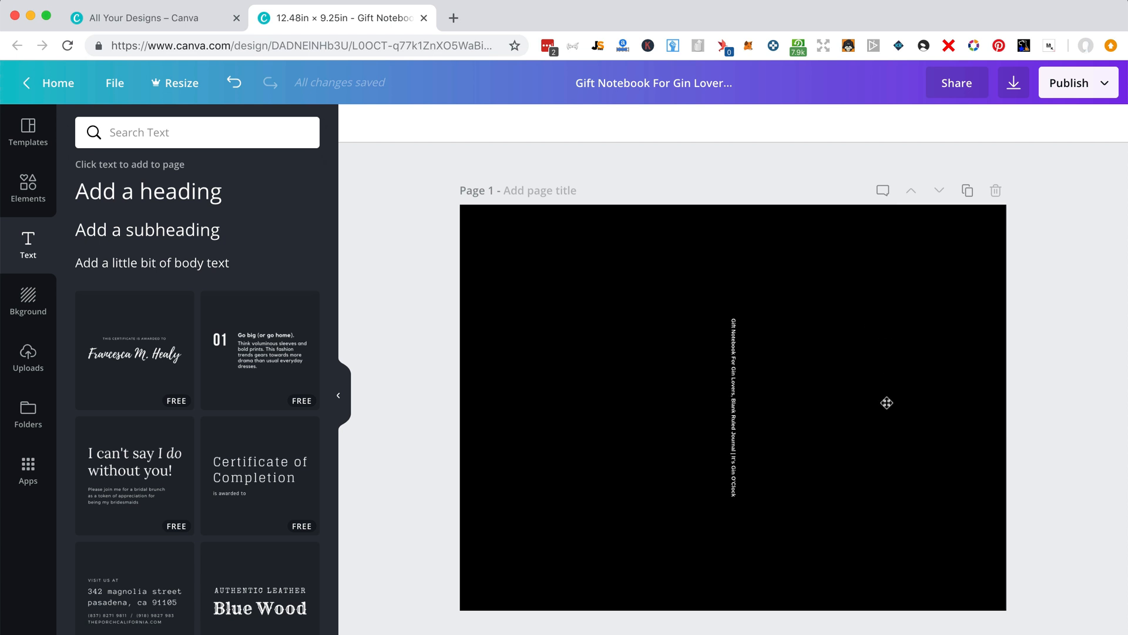
mouse_move(504, 394)
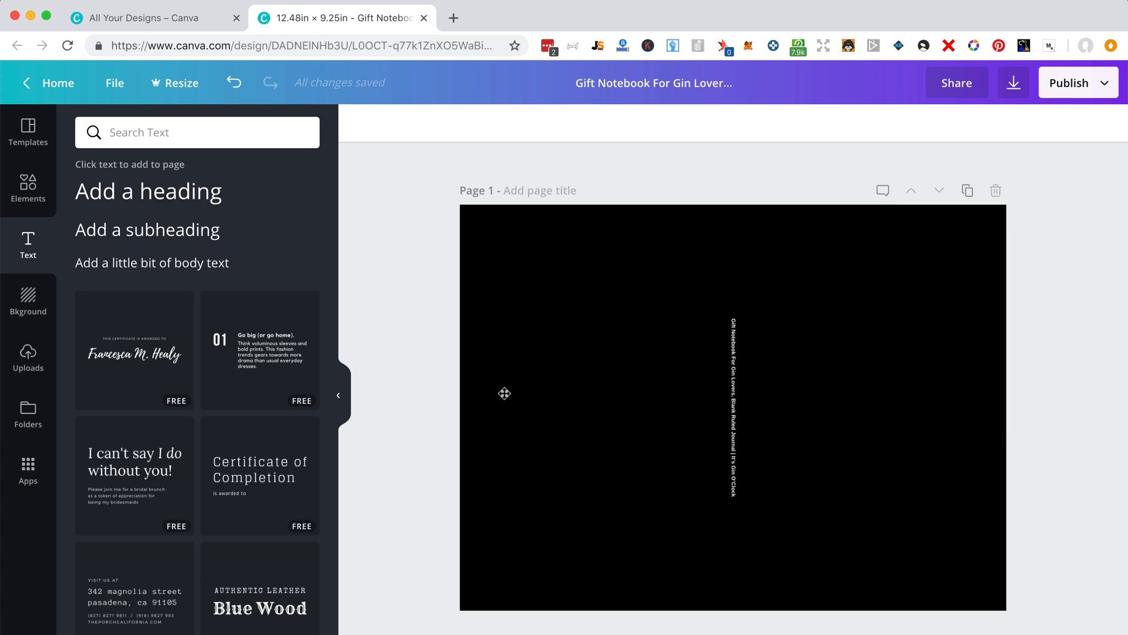
mouse_move(295, 493)
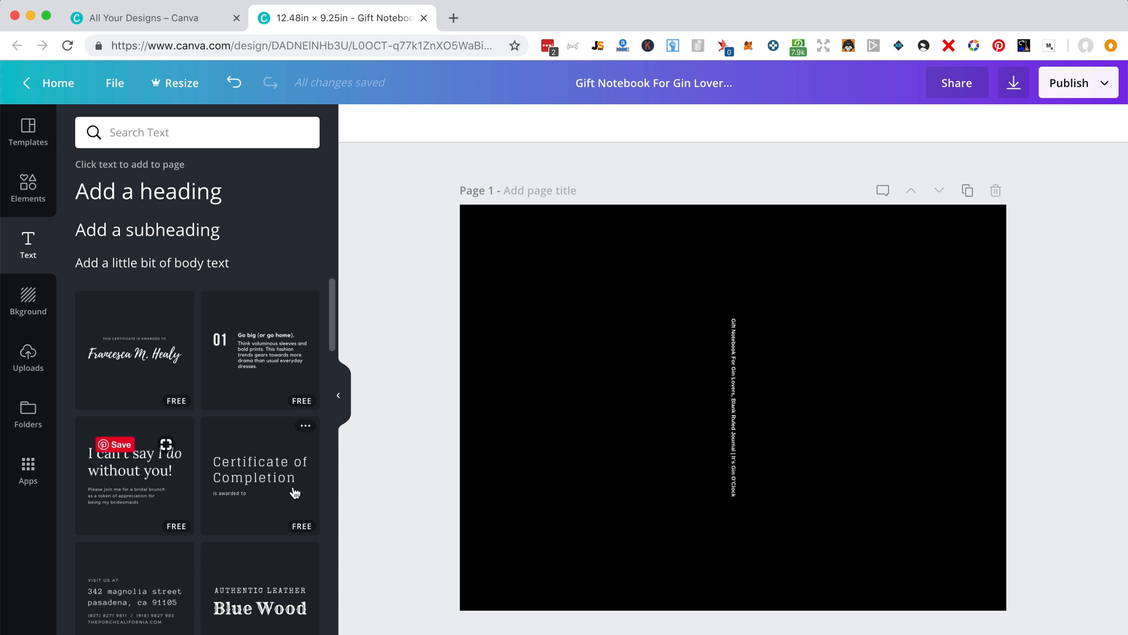
Scroll the Text panel template list down to the Jolly Holiday preset
scroll(down, 3)
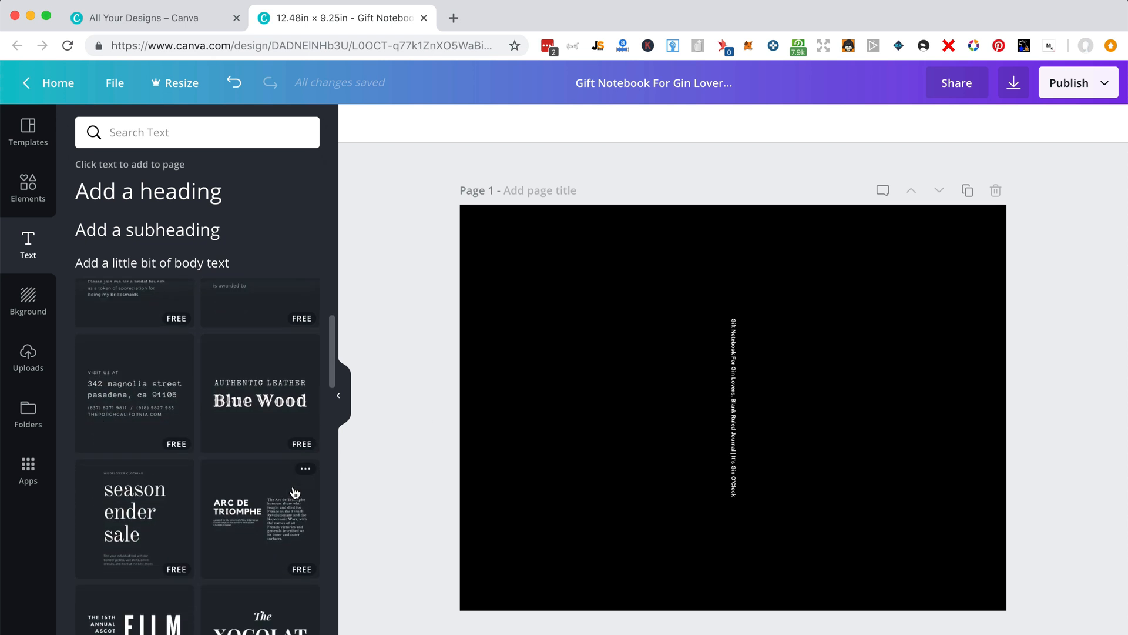
scroll(down, 3)
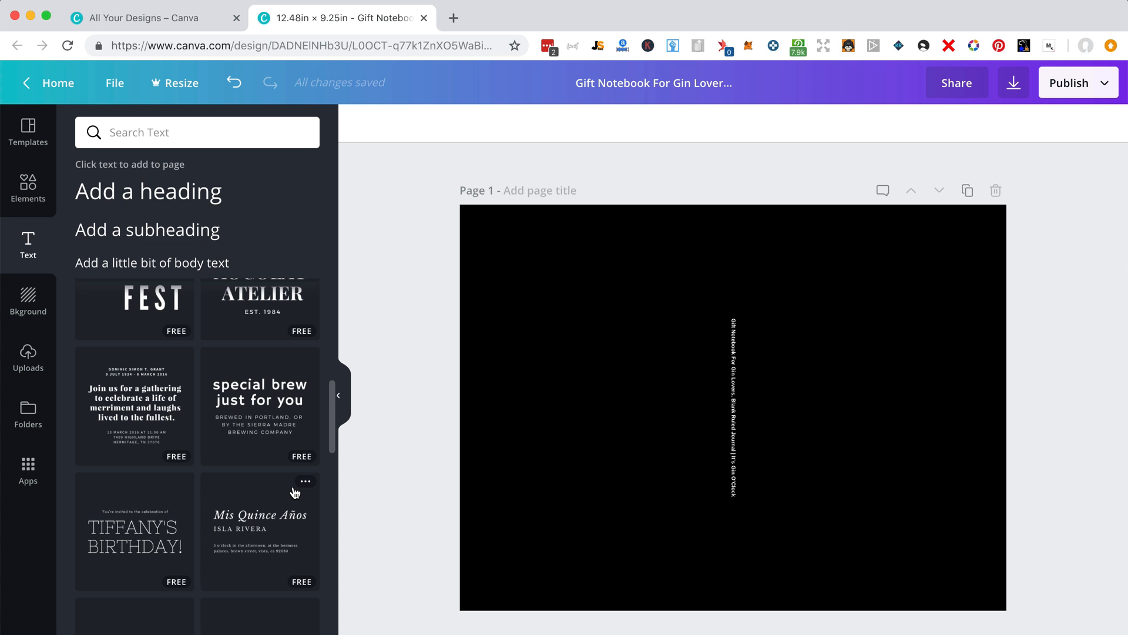
scroll(down, 3)
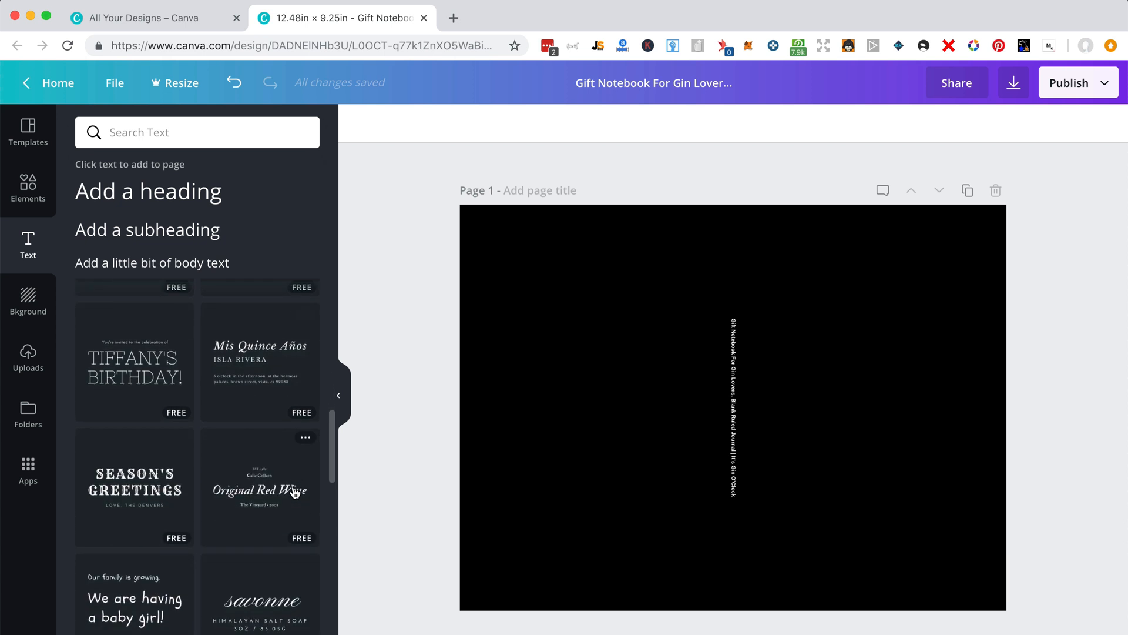
scroll(down, 3)
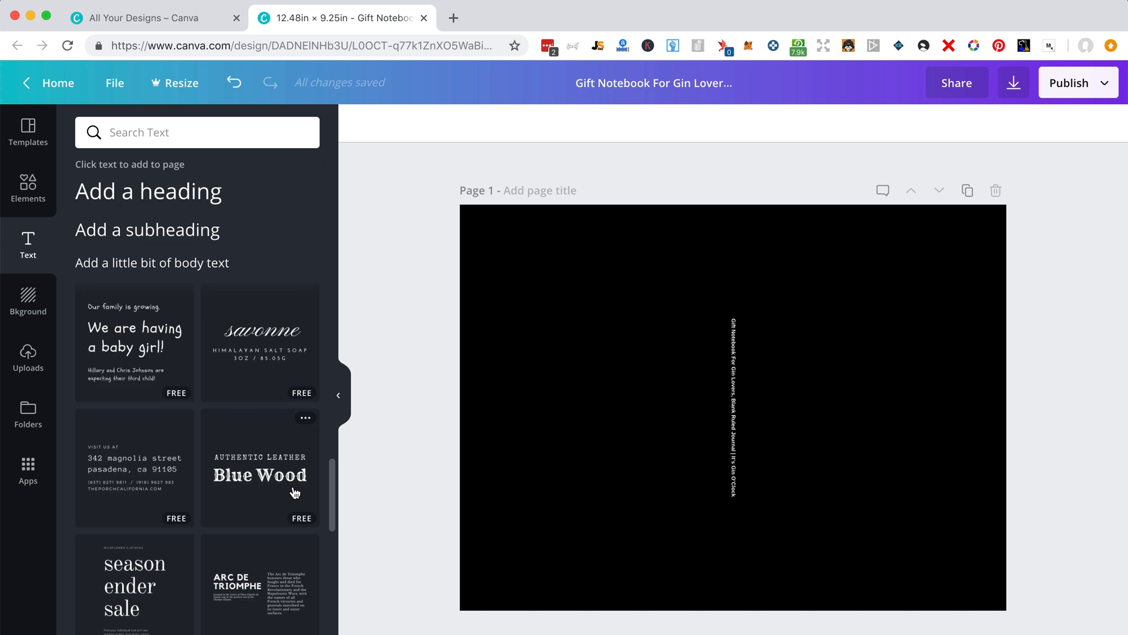
scroll(down, 3)
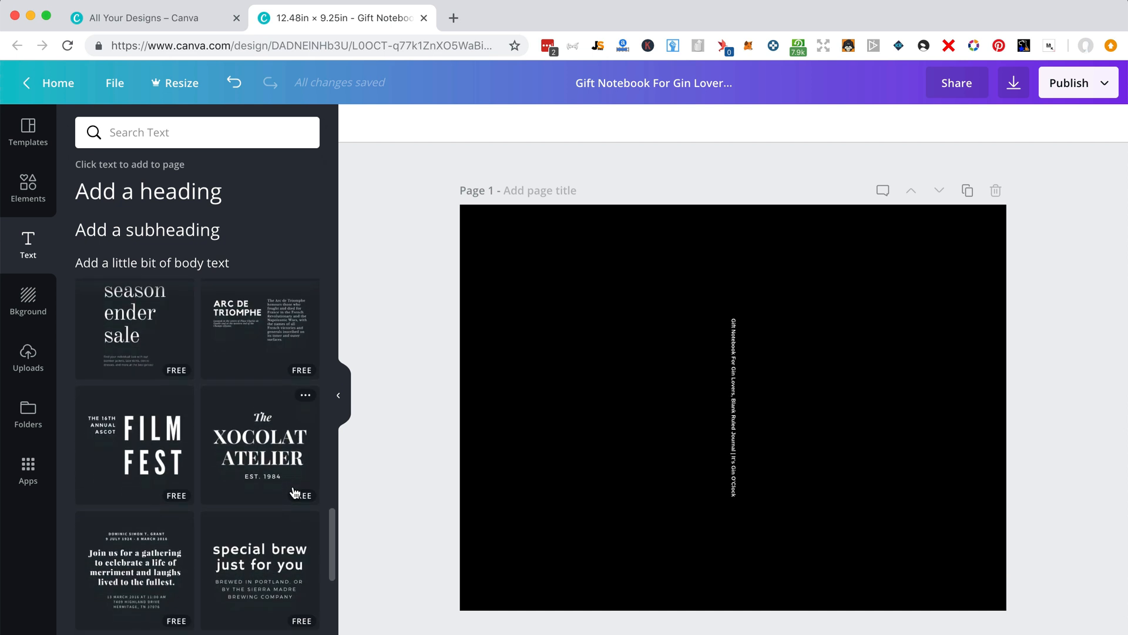
scroll(down, 3)
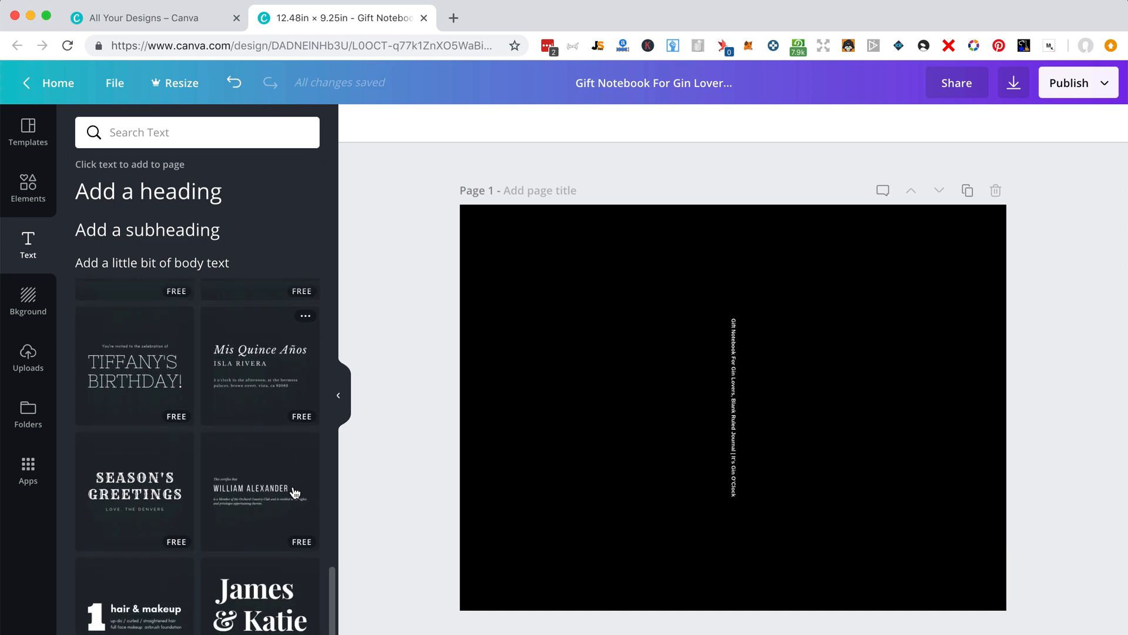
scroll(down, 3)
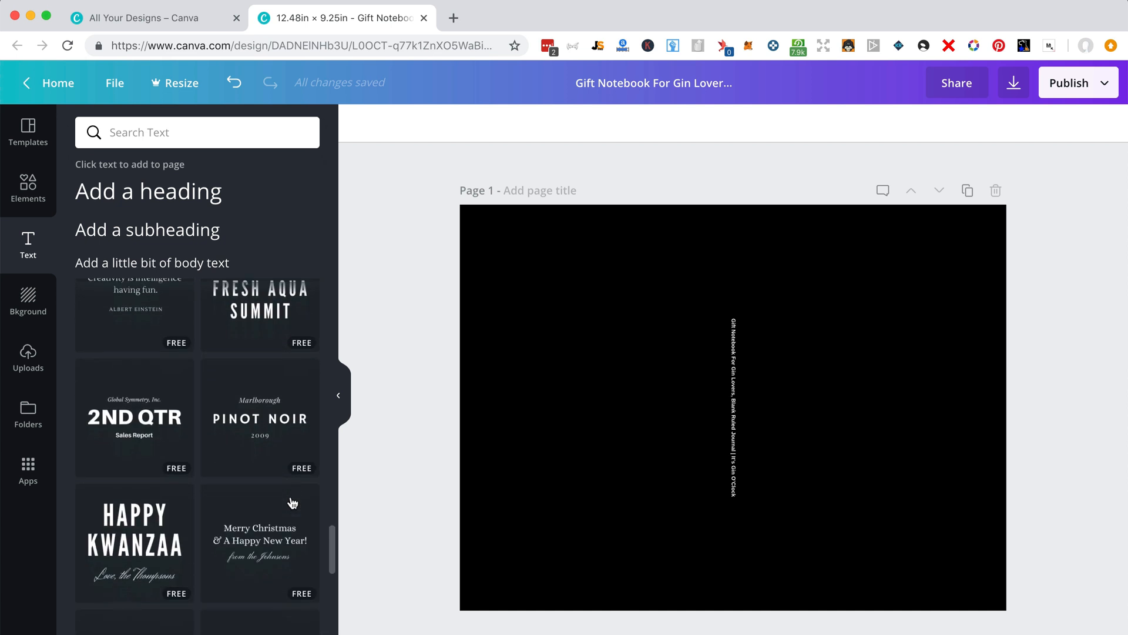
scroll(down, 3)
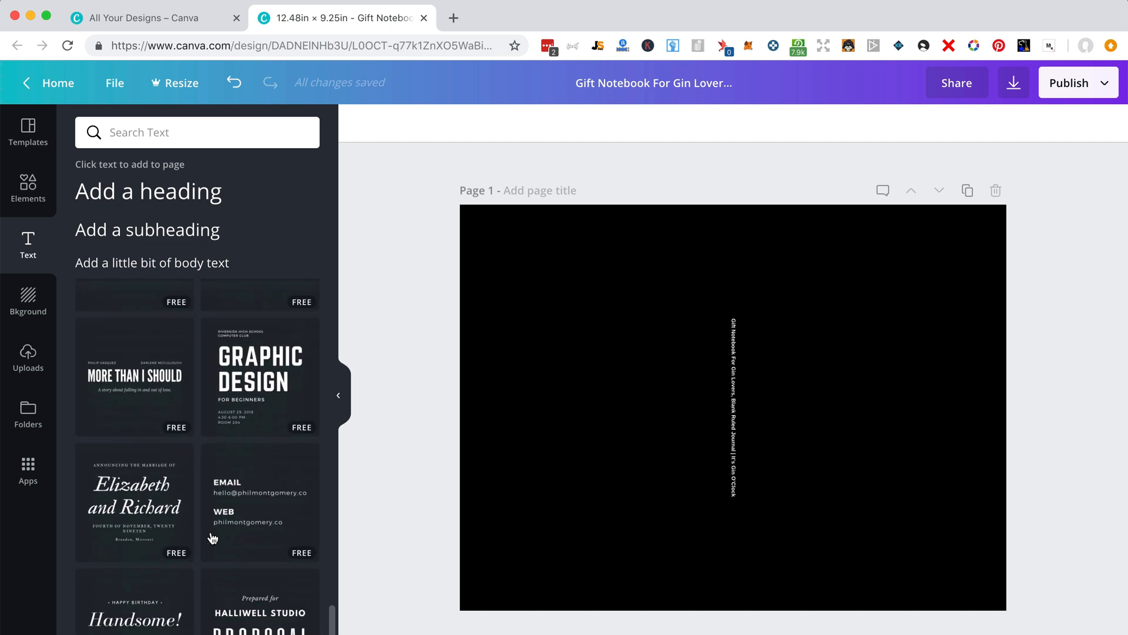
scroll(down, 3)
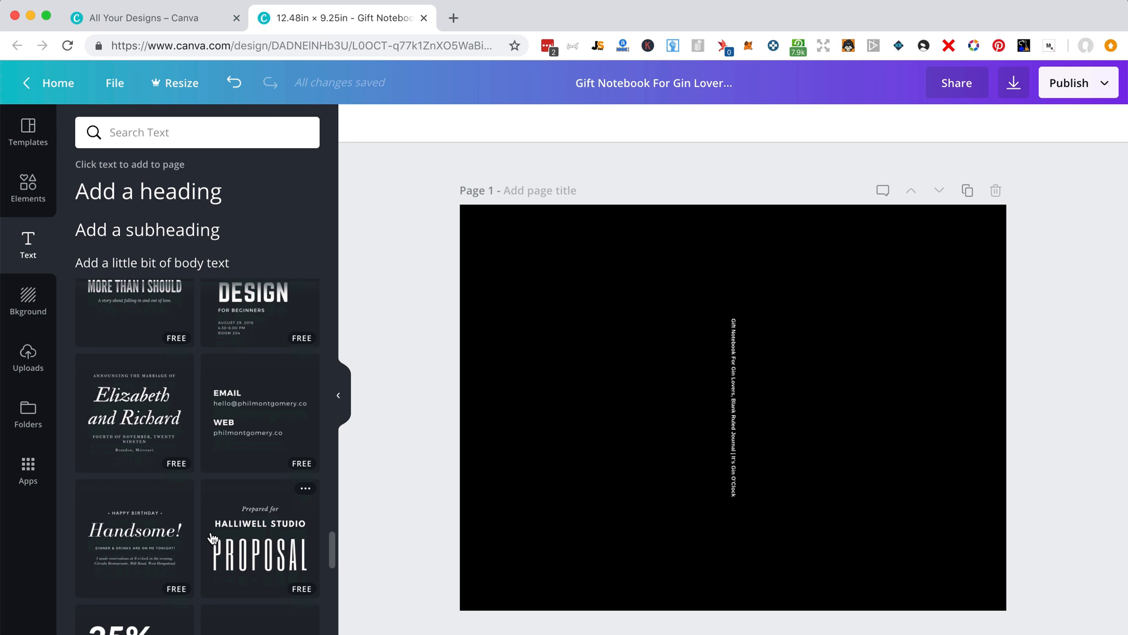
scroll(down, 3)
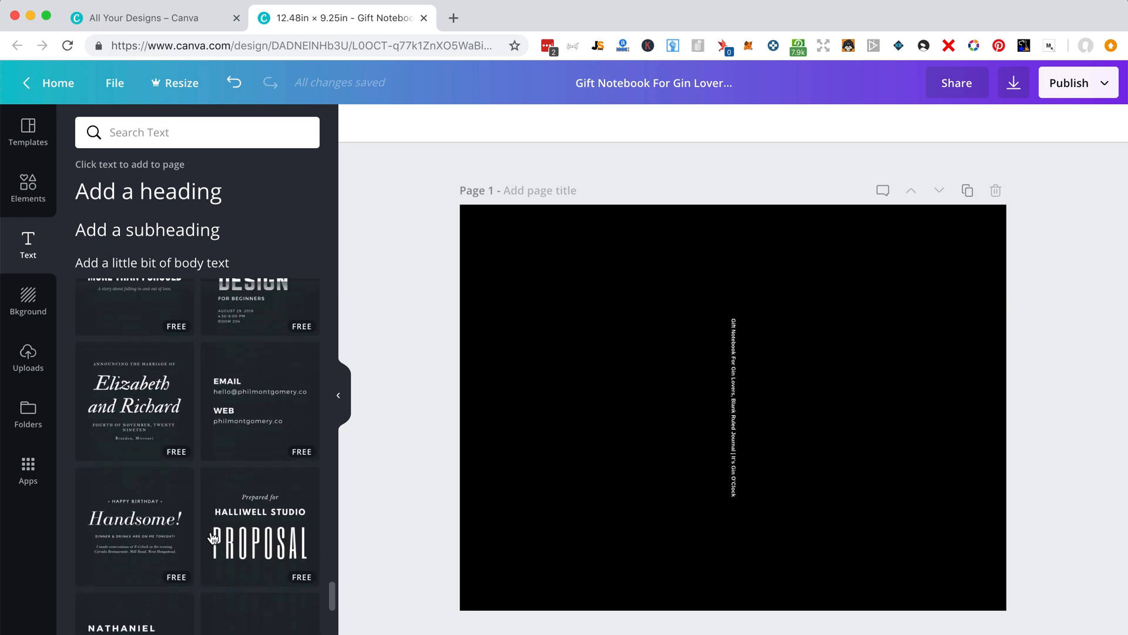
scroll(down, 3)
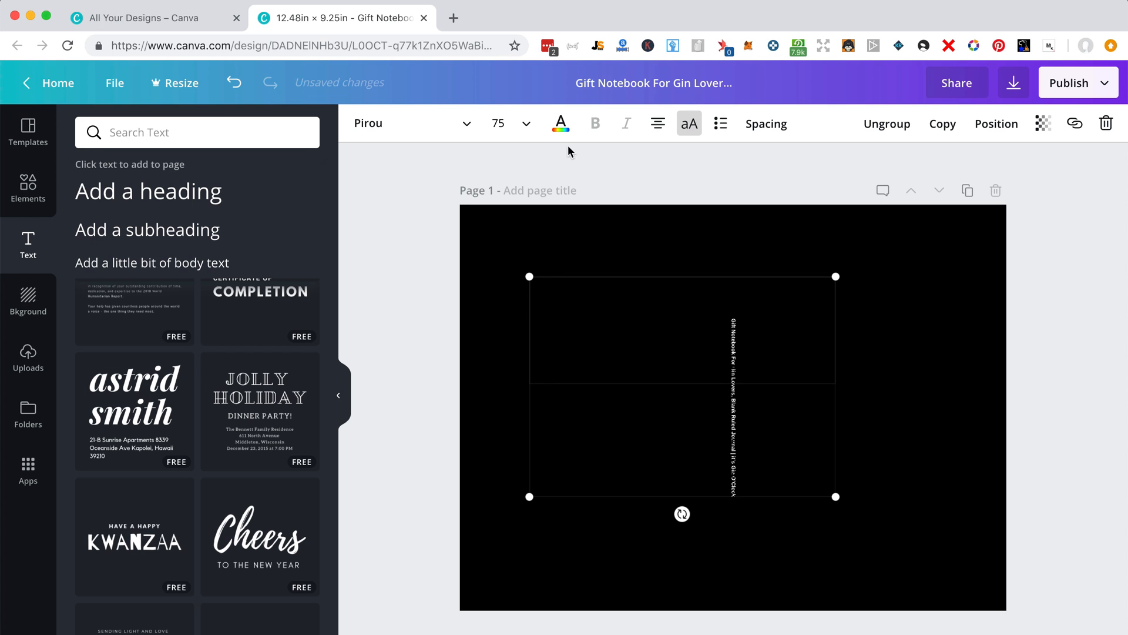
Delete the Jolly Holiday template's address and date lines, keeping its heading
click(560, 123)
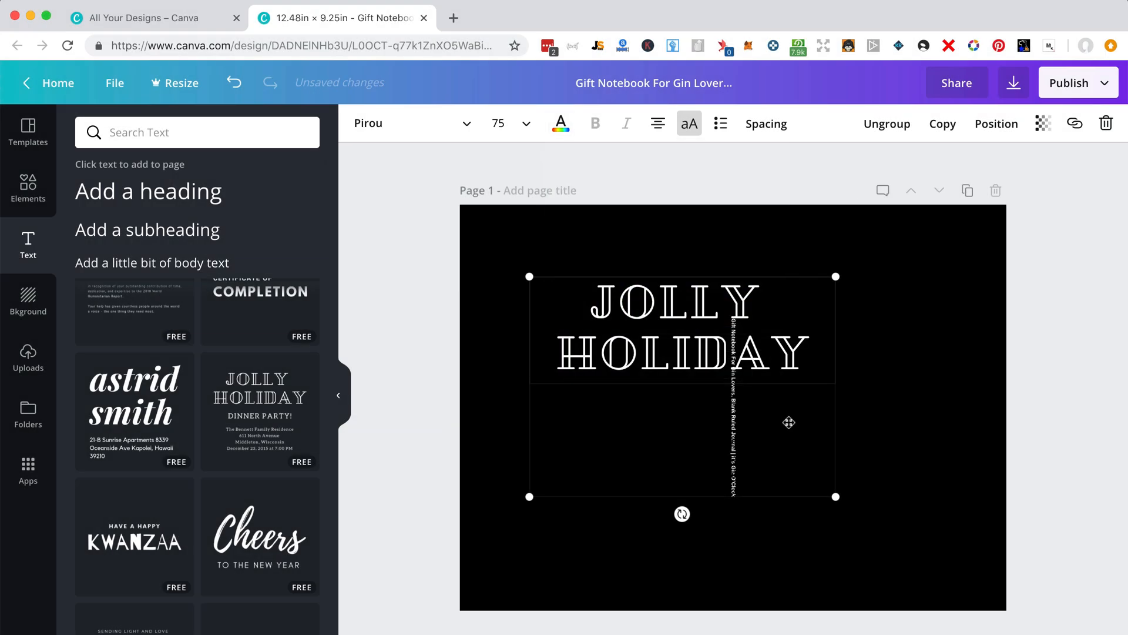
mouse_move(613, 426)
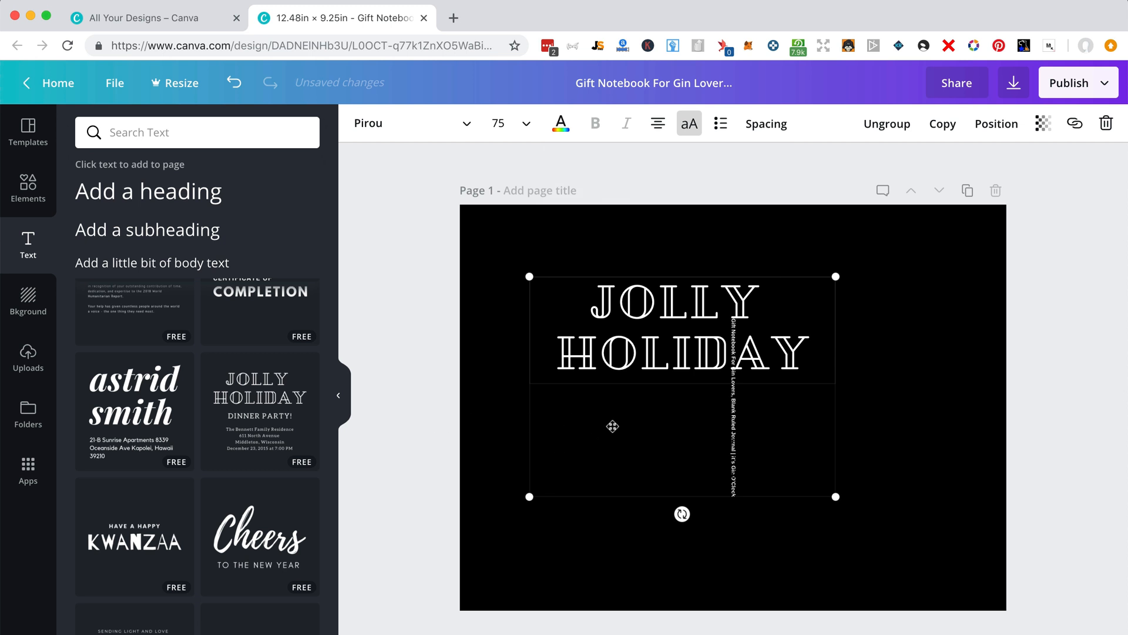
click(567, 472)
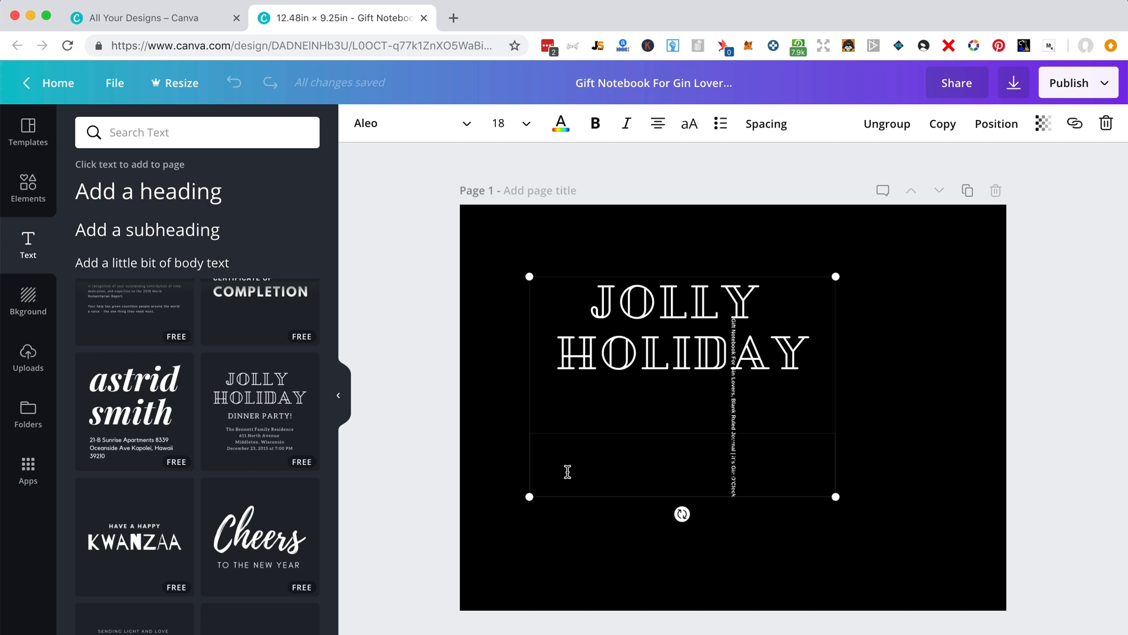
triple_click(682, 464)
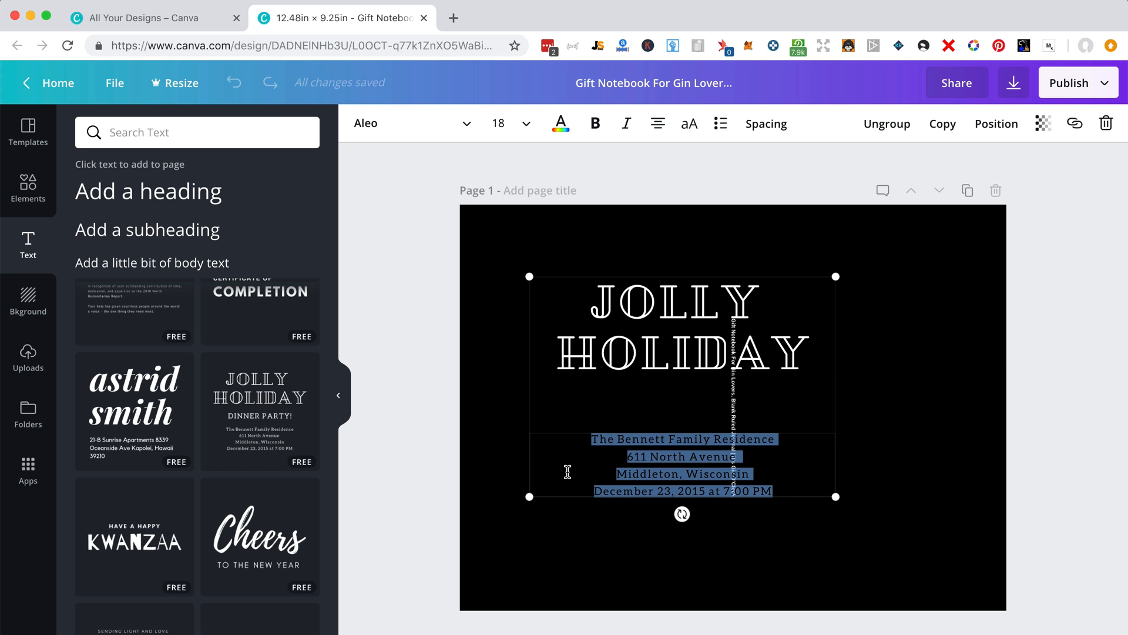
key(Delete)
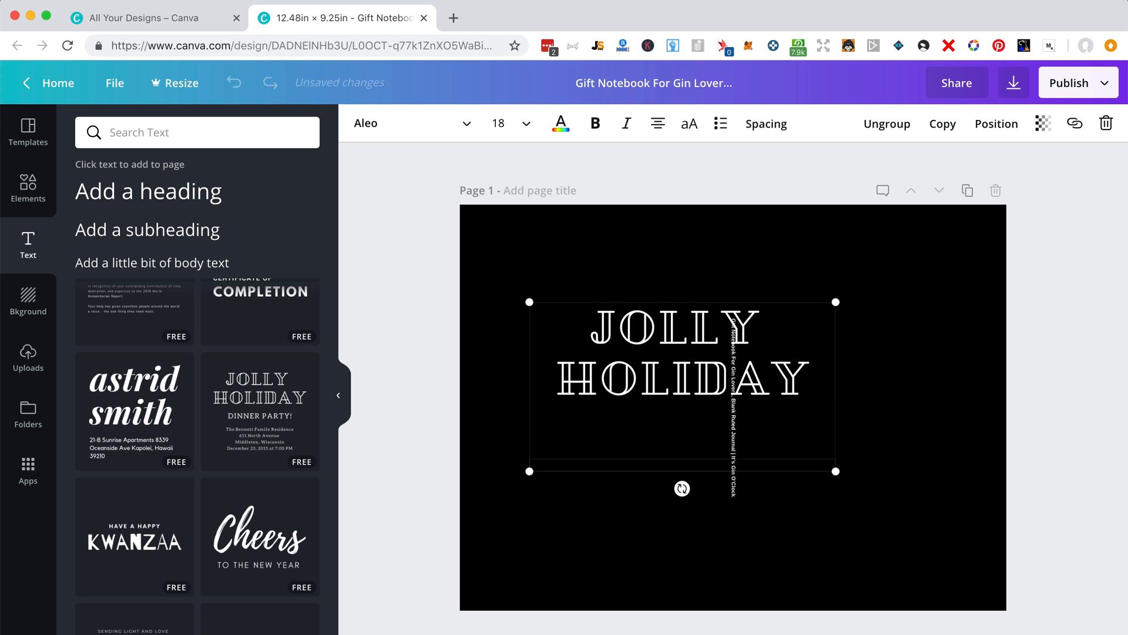
click(688, 122)
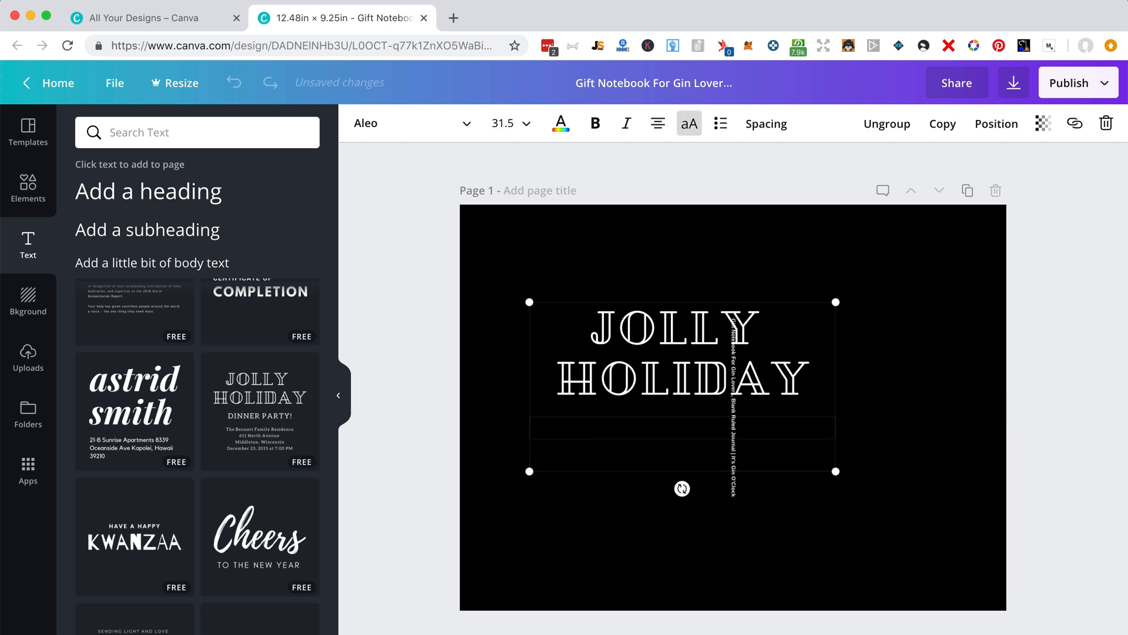
mouse_move(529, 471)
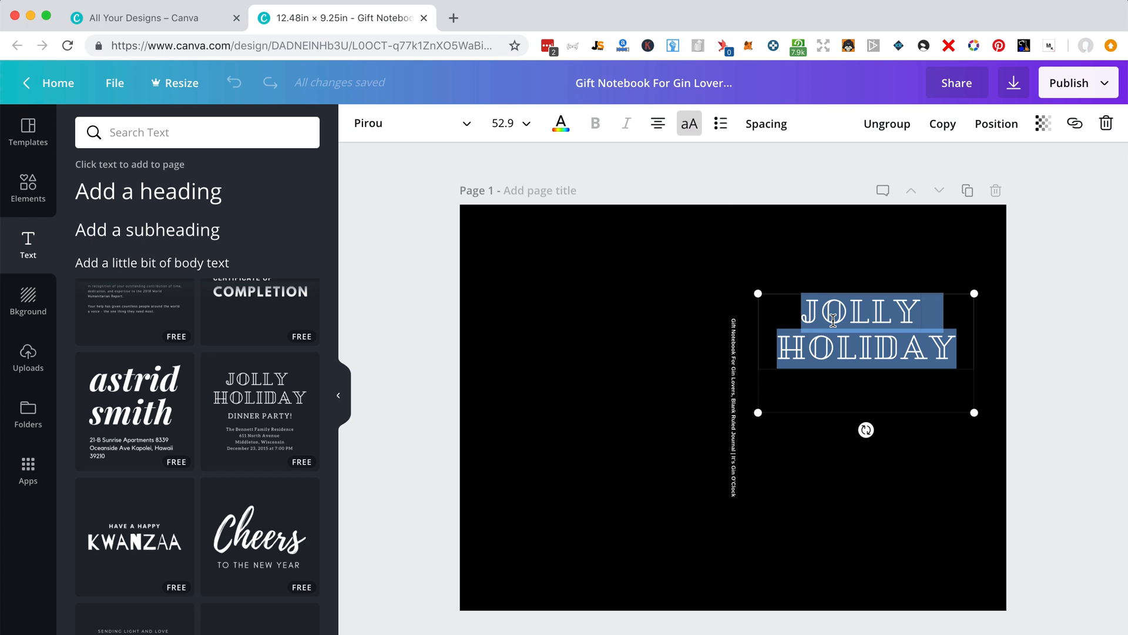
Enlarge the 'IT'S GIN O'CLOCK' heading and reposition the front text group
click(766, 123)
text(IT'S GIN O'CLOCK)
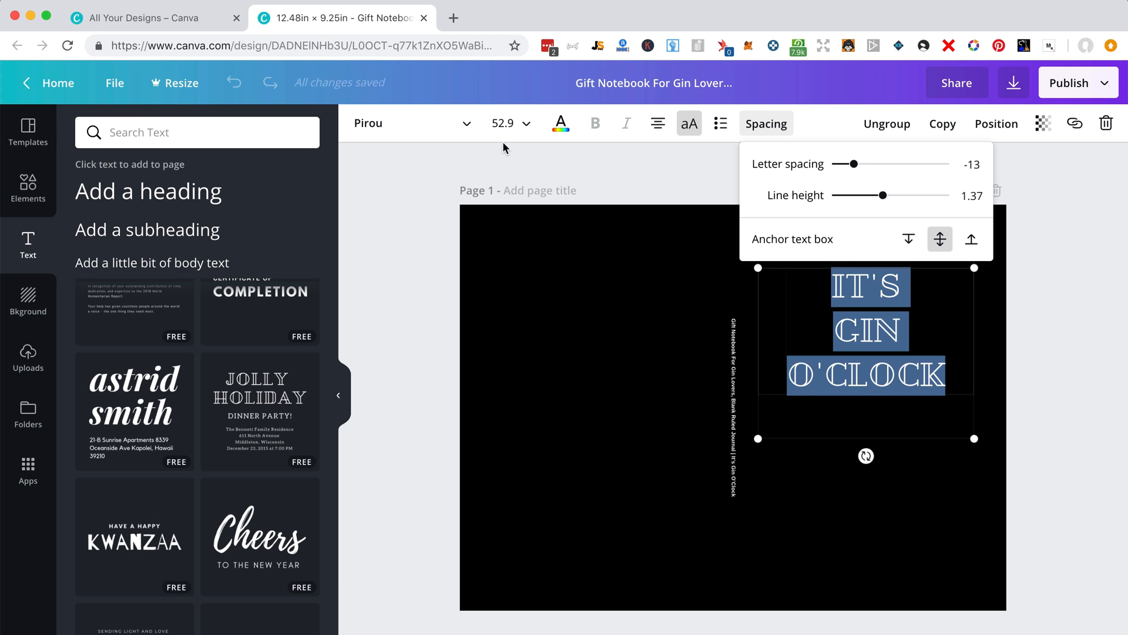
click(509, 123)
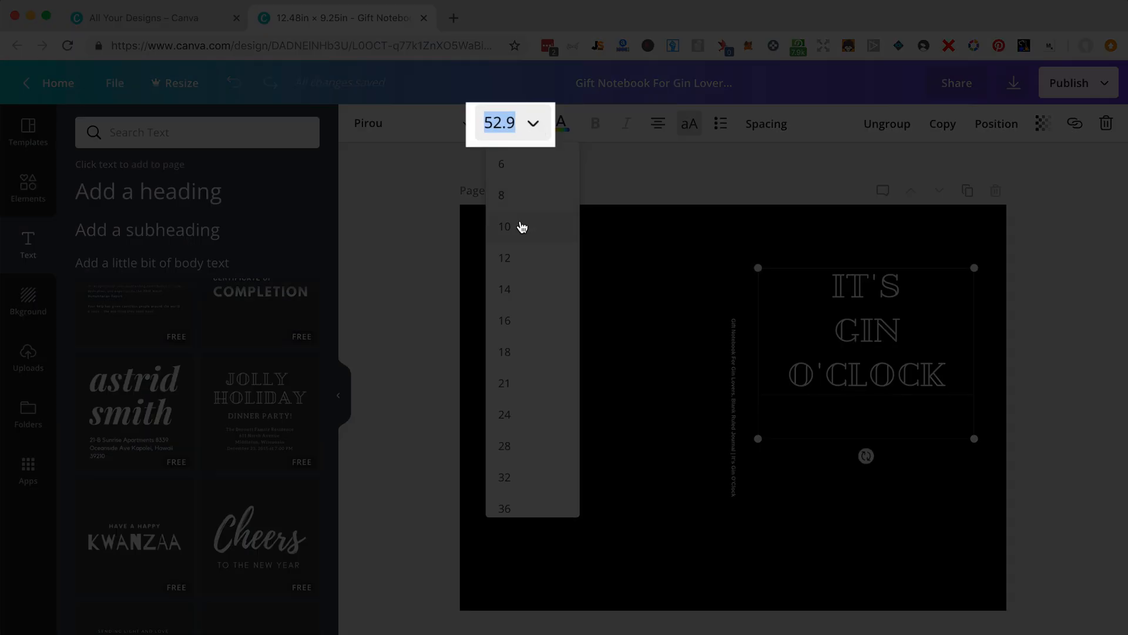
scroll(down, 3)
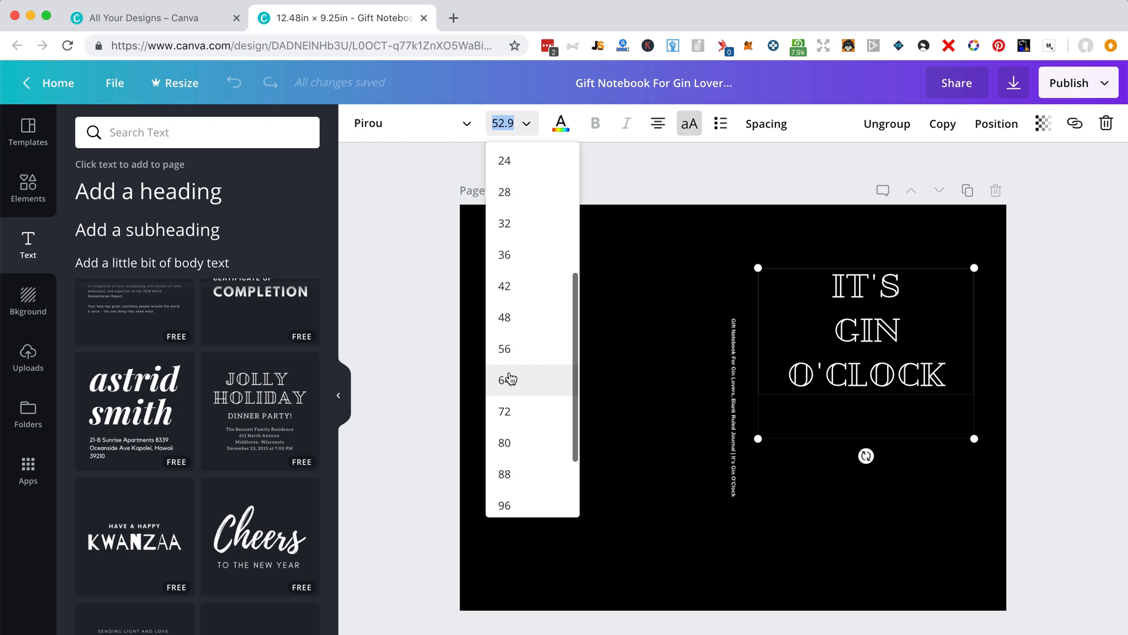
click(504, 379)
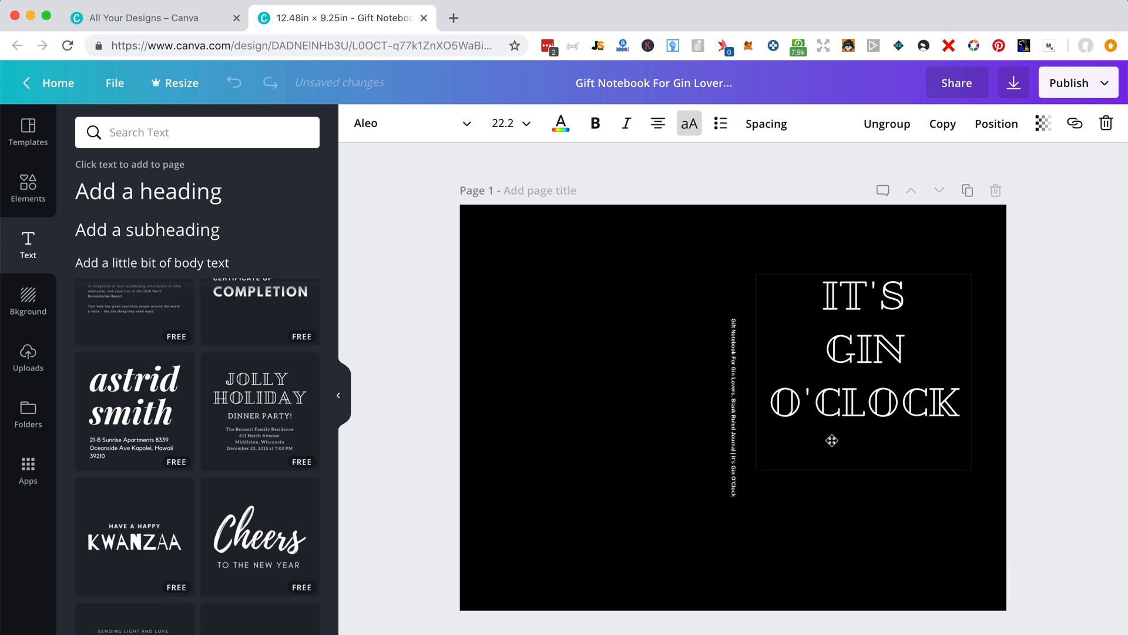
click(863, 349)
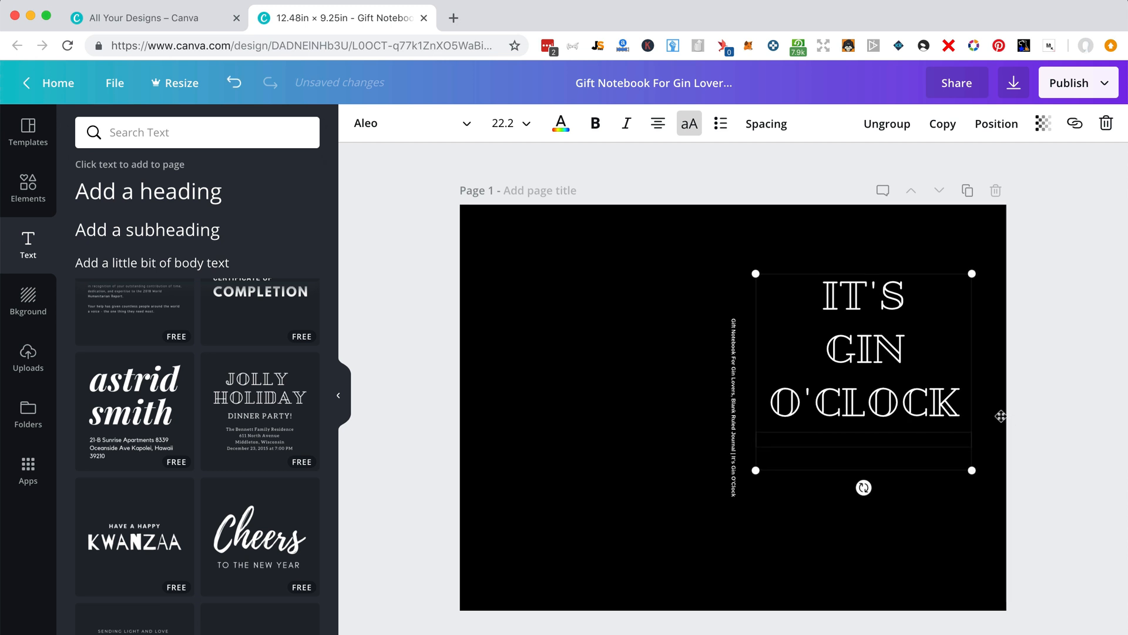
mouse_move(741, 424)
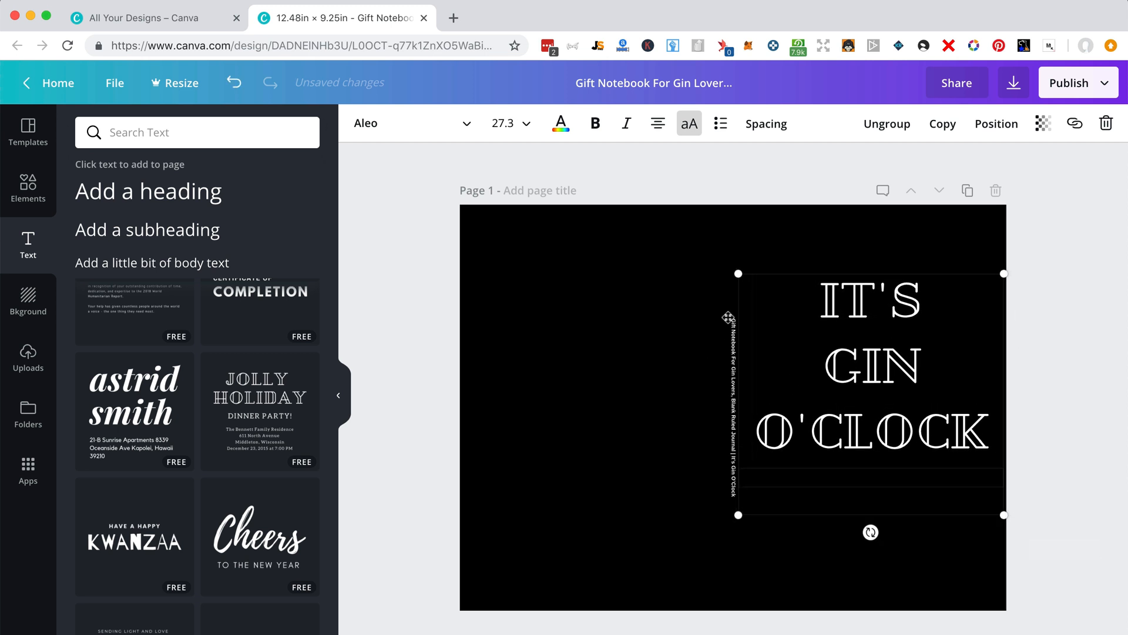
mouse_move(1015, 525)
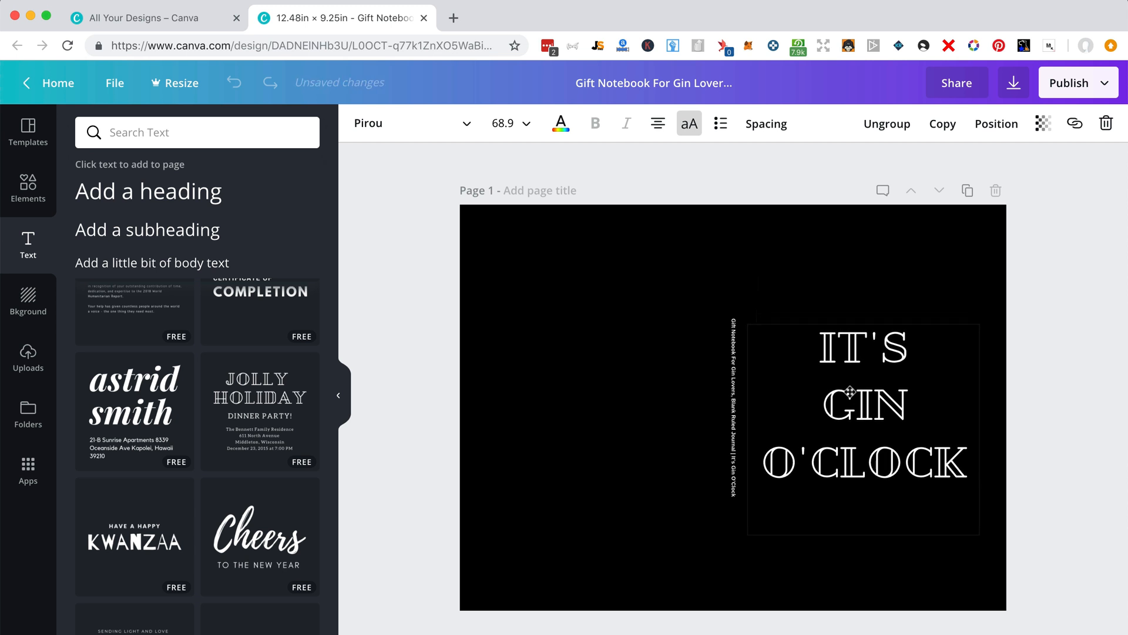
click(863, 403)
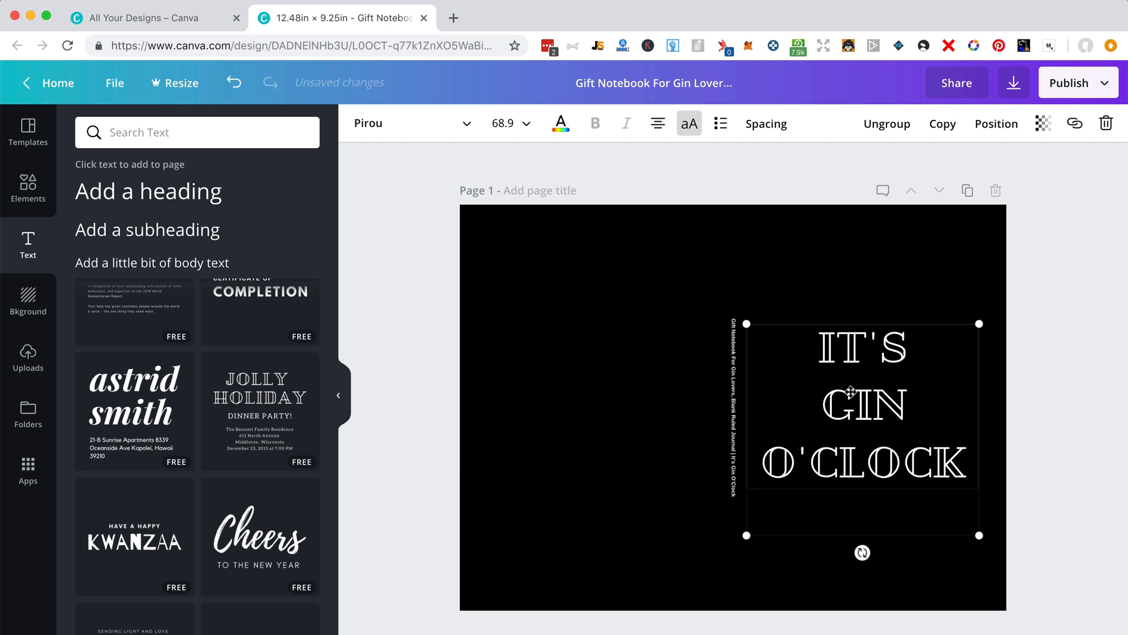
click(1080, 429)
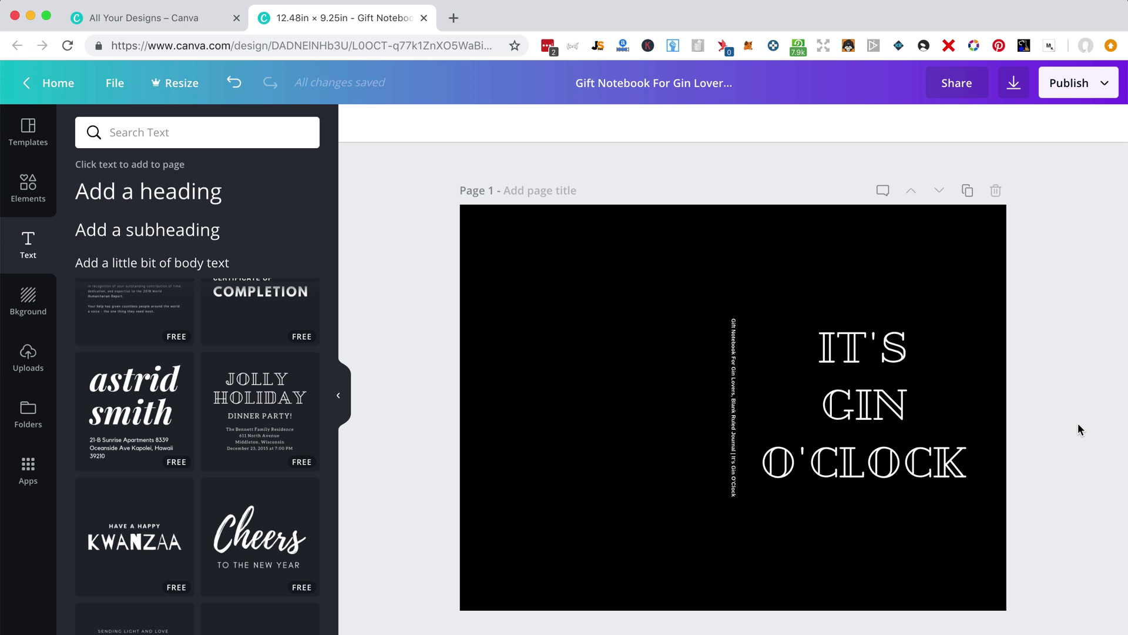
mouse_move(589, 243)
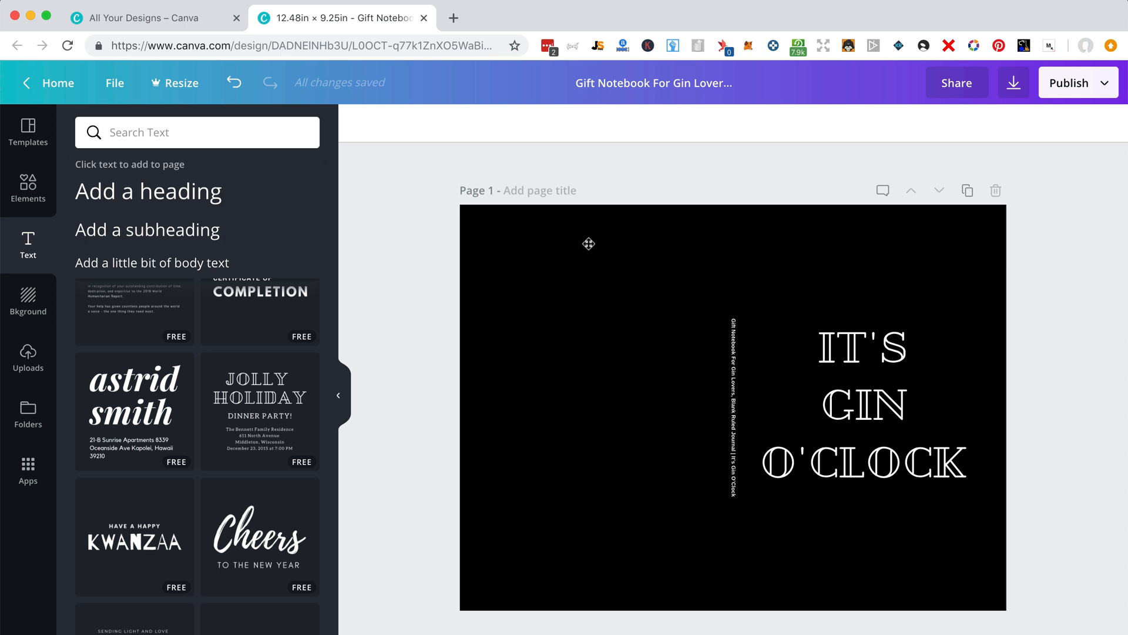
mouse_move(682, 538)
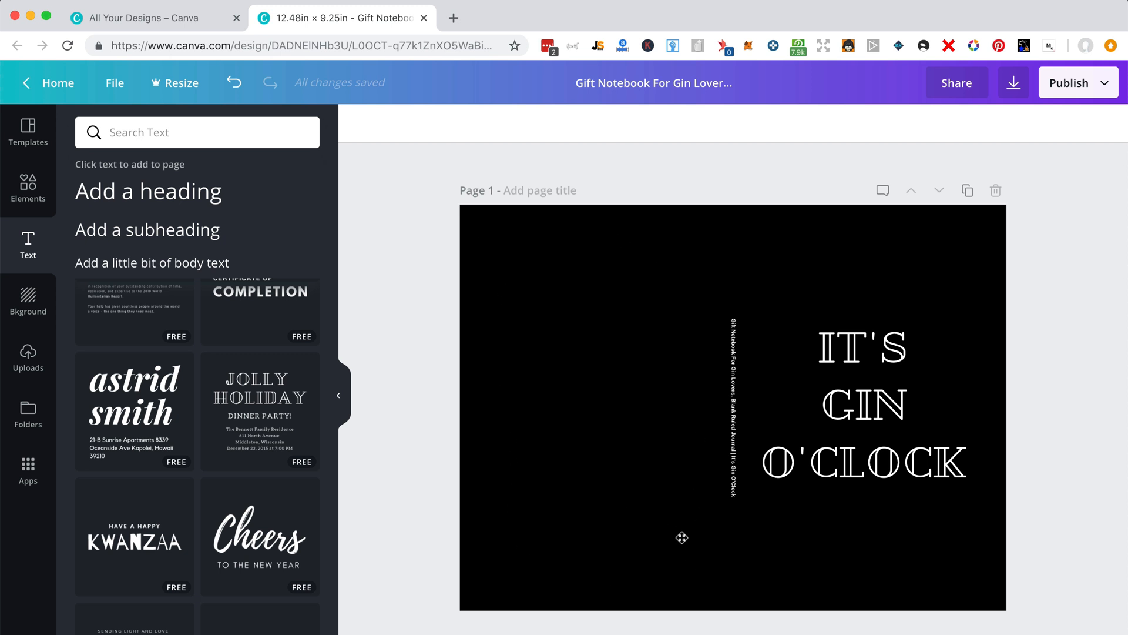
mouse_move(657, 602)
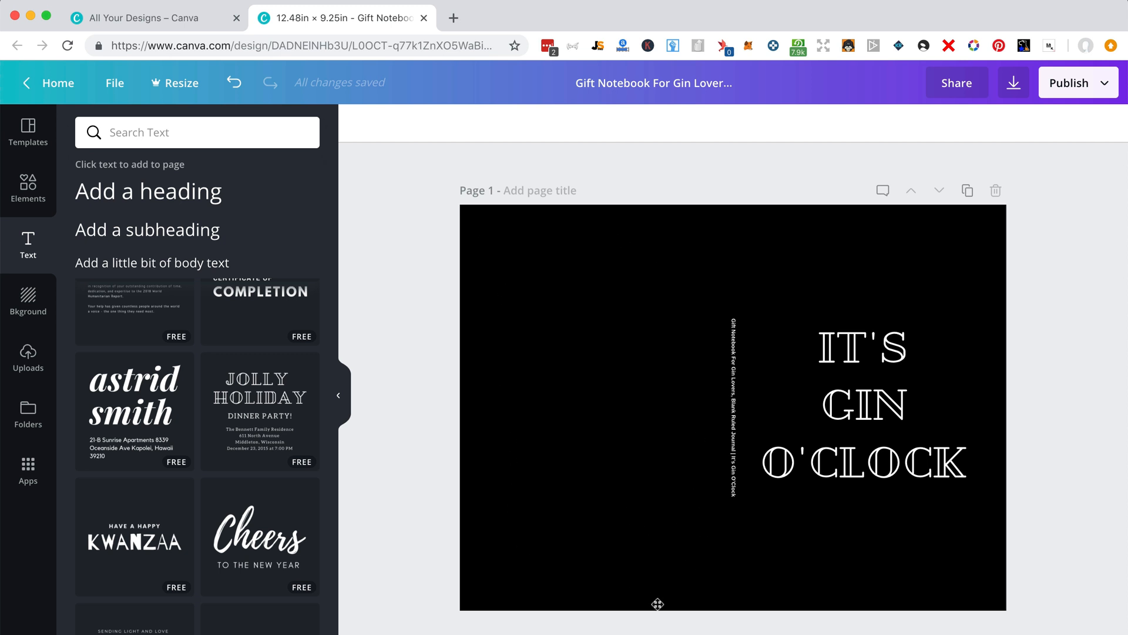
mouse_move(595, 568)
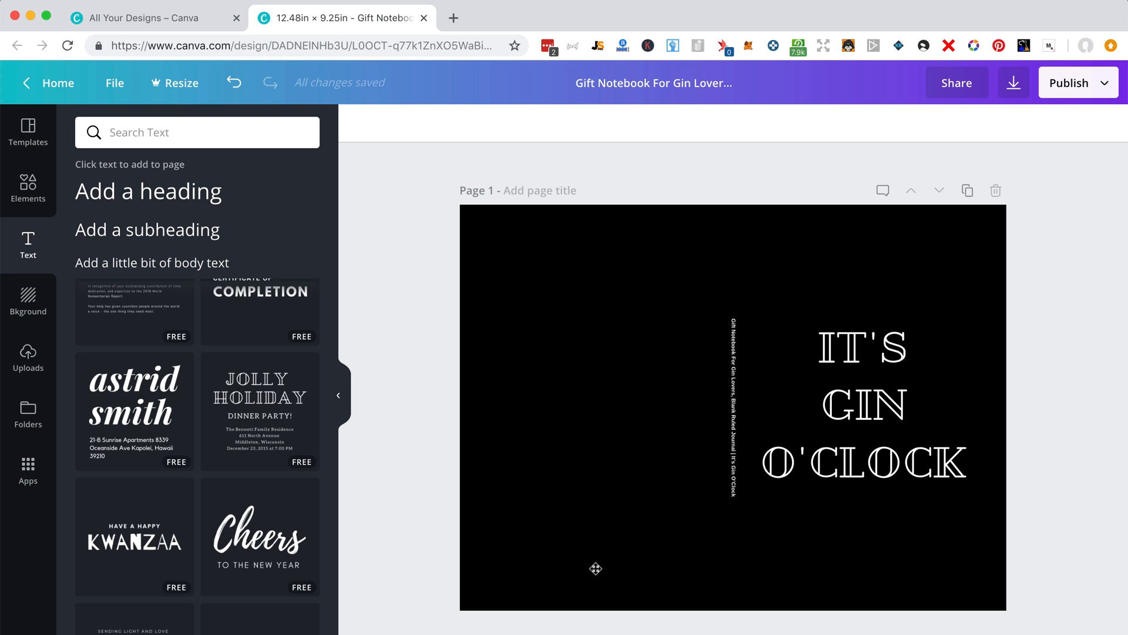
mouse_move(483, 413)
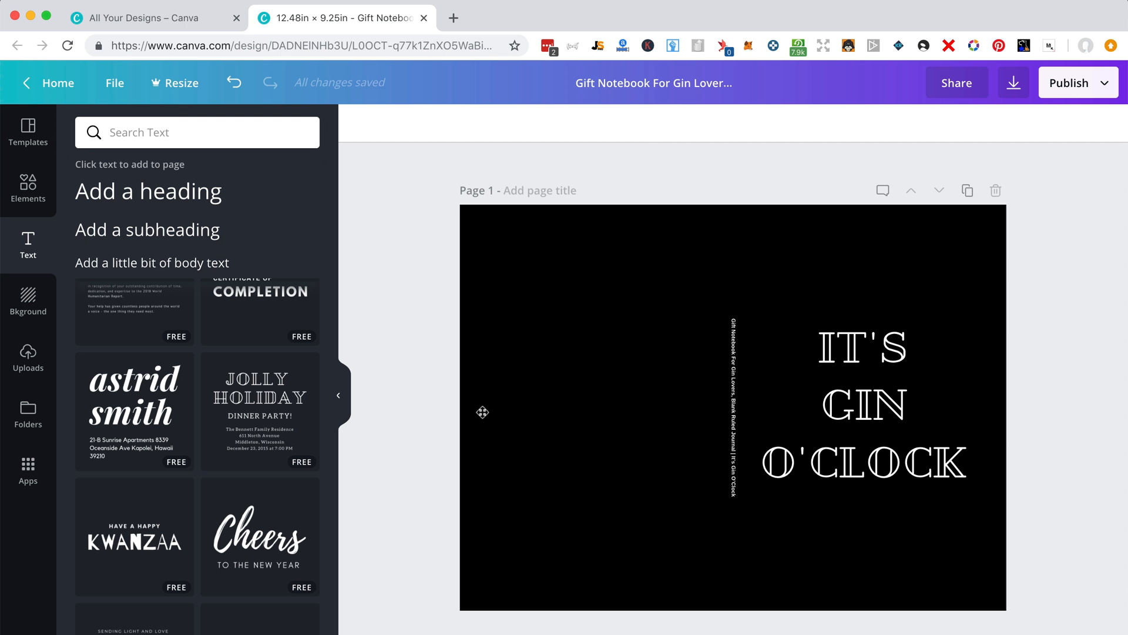
mouse_move(472, 332)
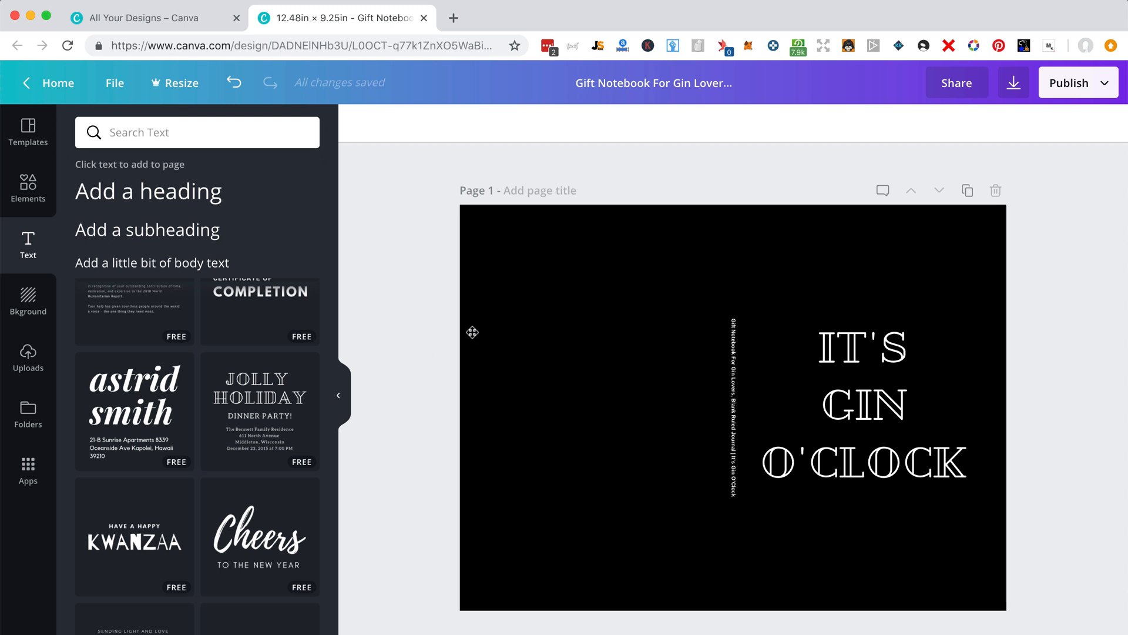
click(862, 403)
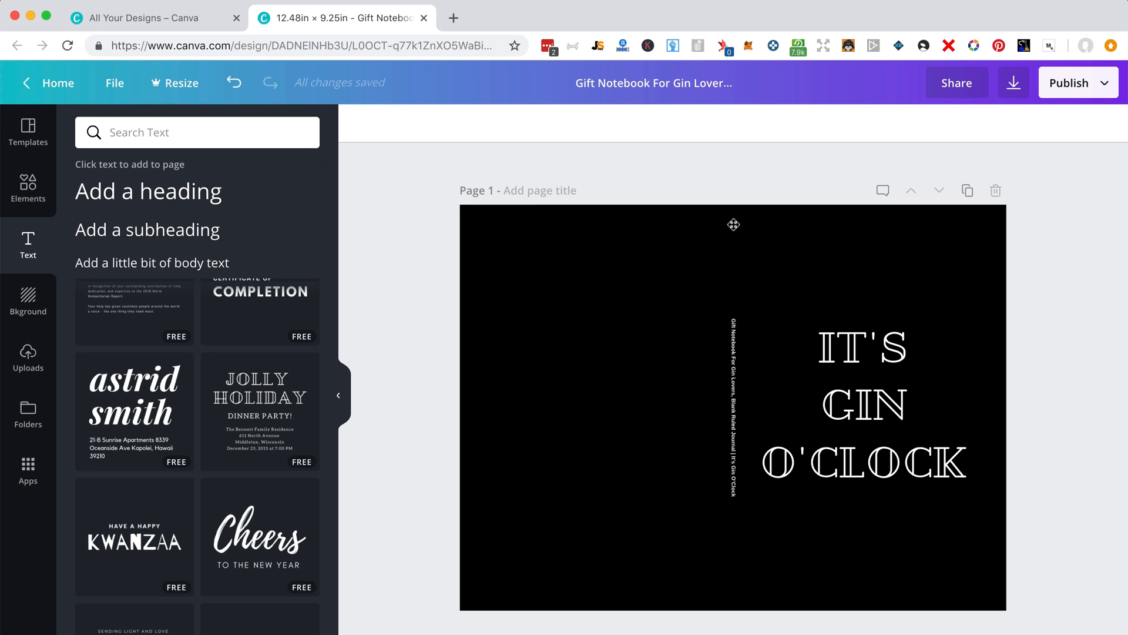
mouse_move(740, 284)
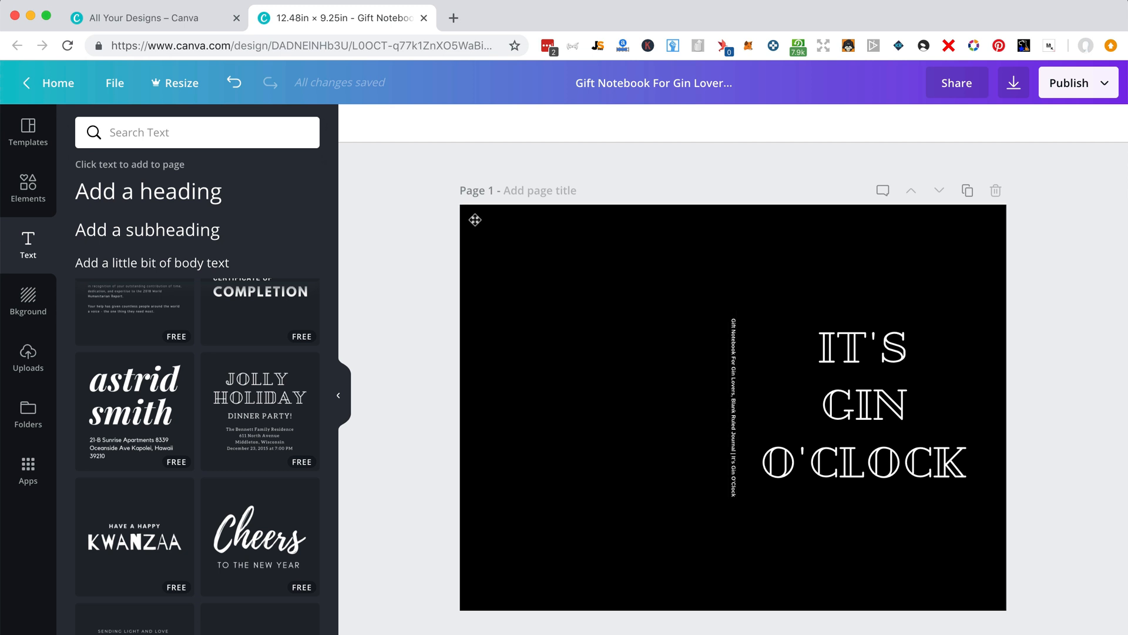
mouse_move(1074, 442)
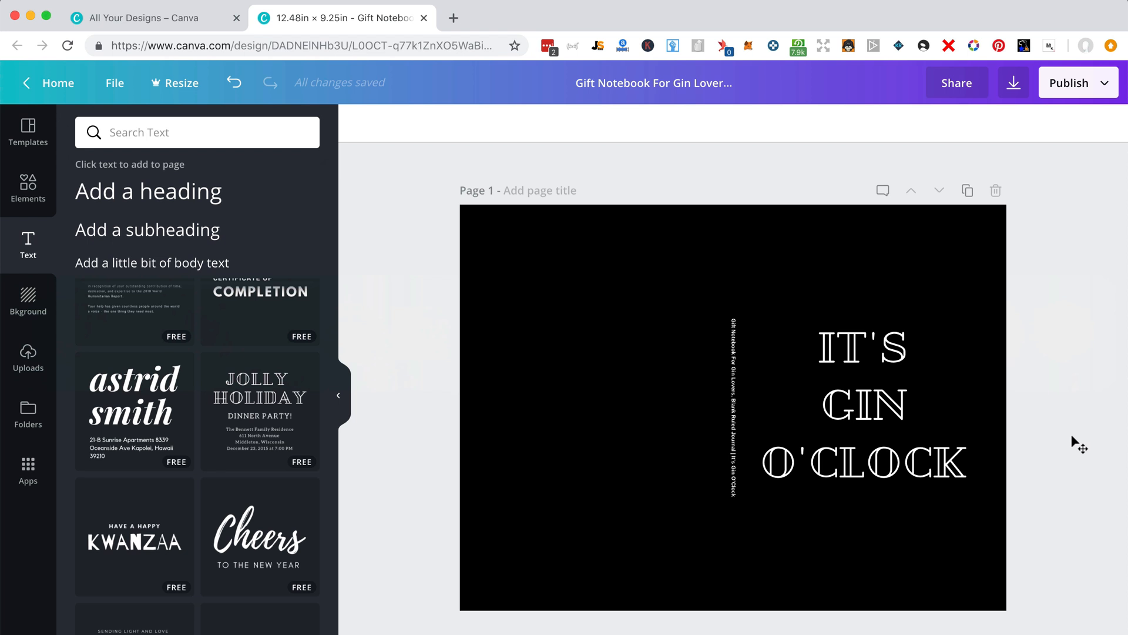
Download the cover with PDF Print as the file type
click(1013, 83)
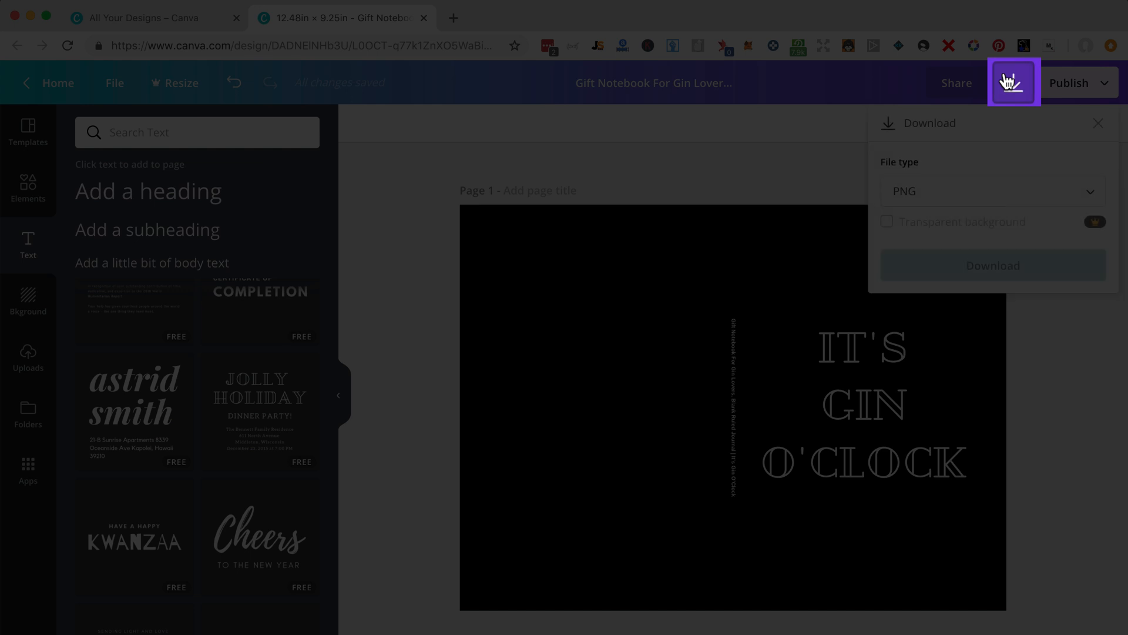
click(992, 190)
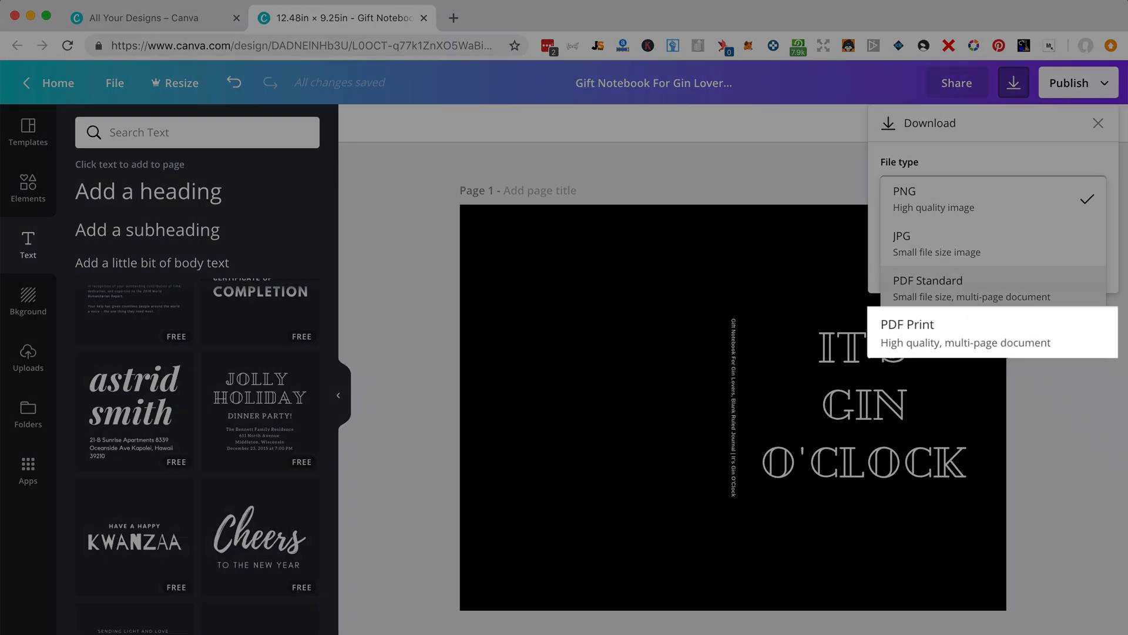
click(908, 332)
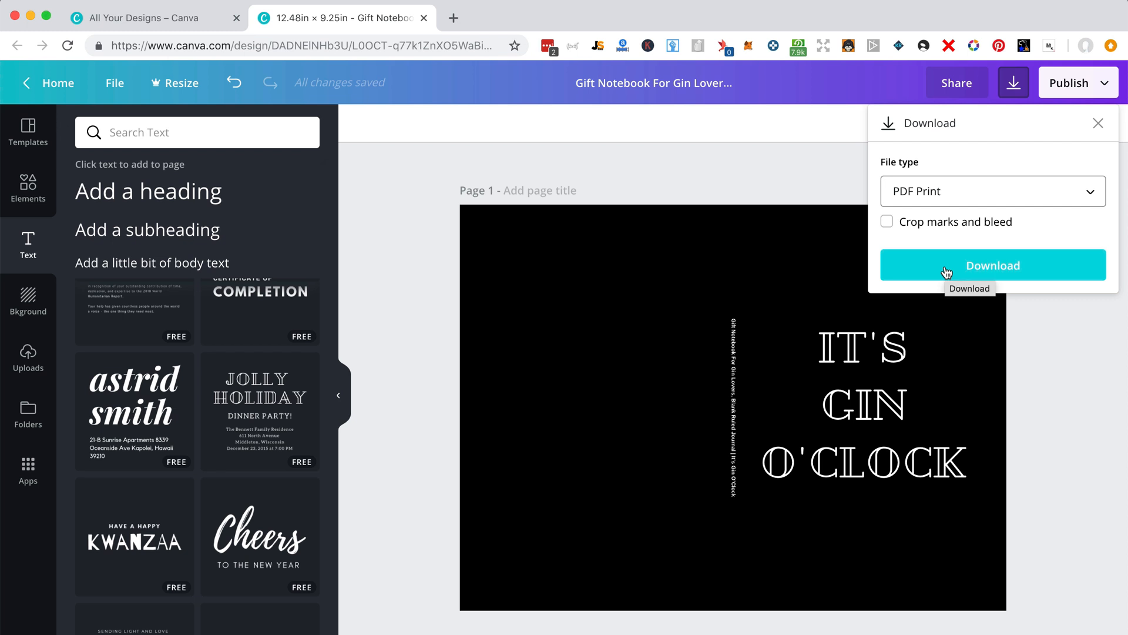
click(993, 265)
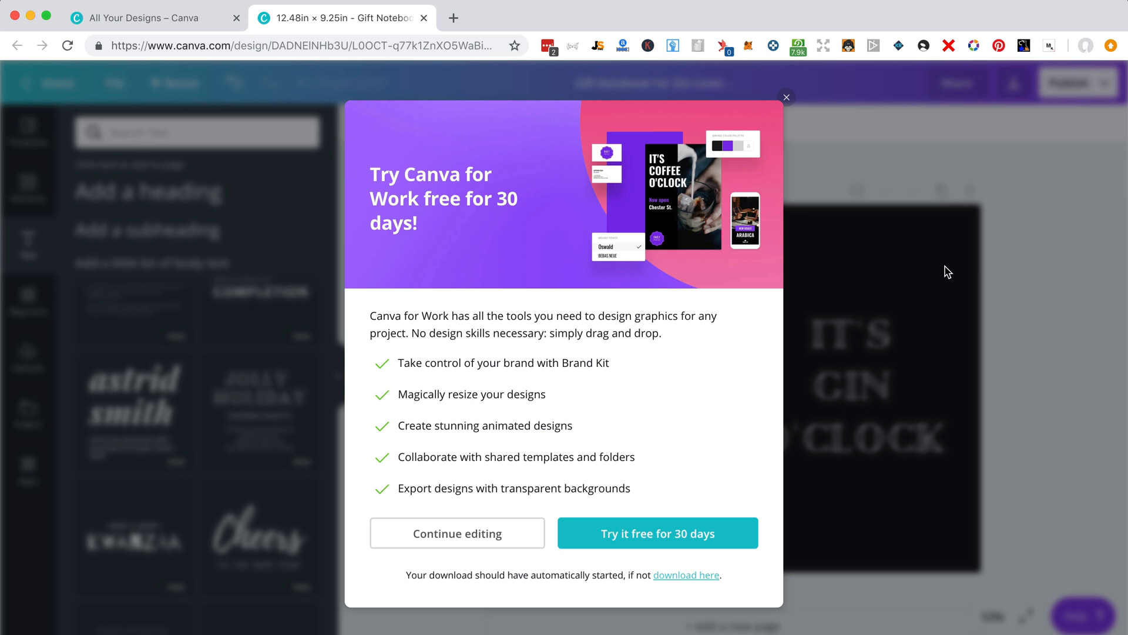
mouse_move(789, 26)
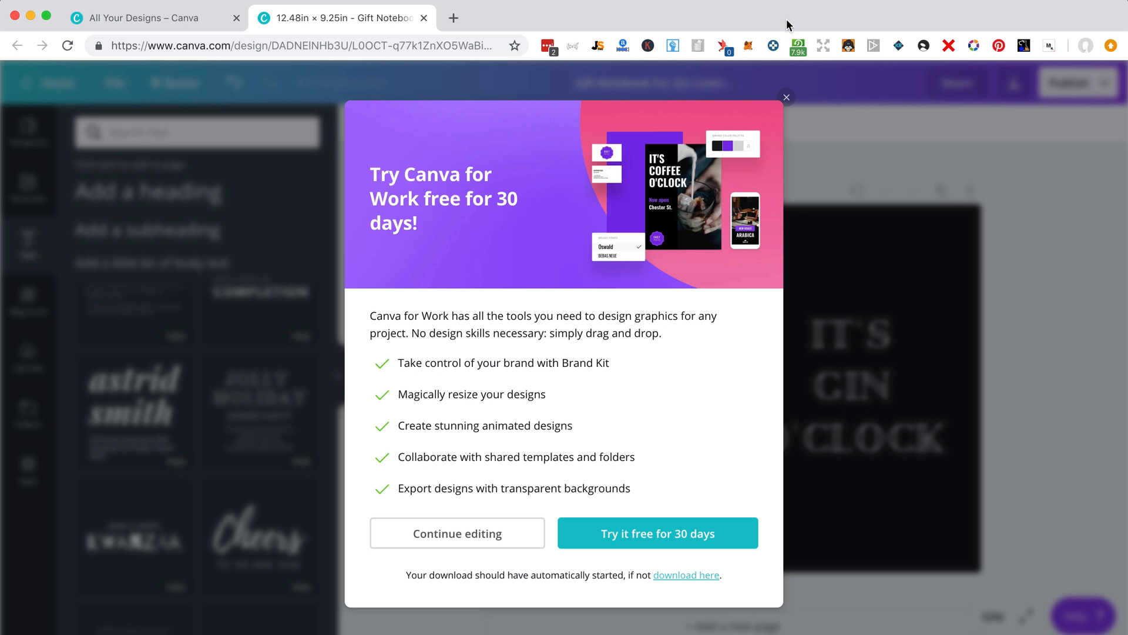